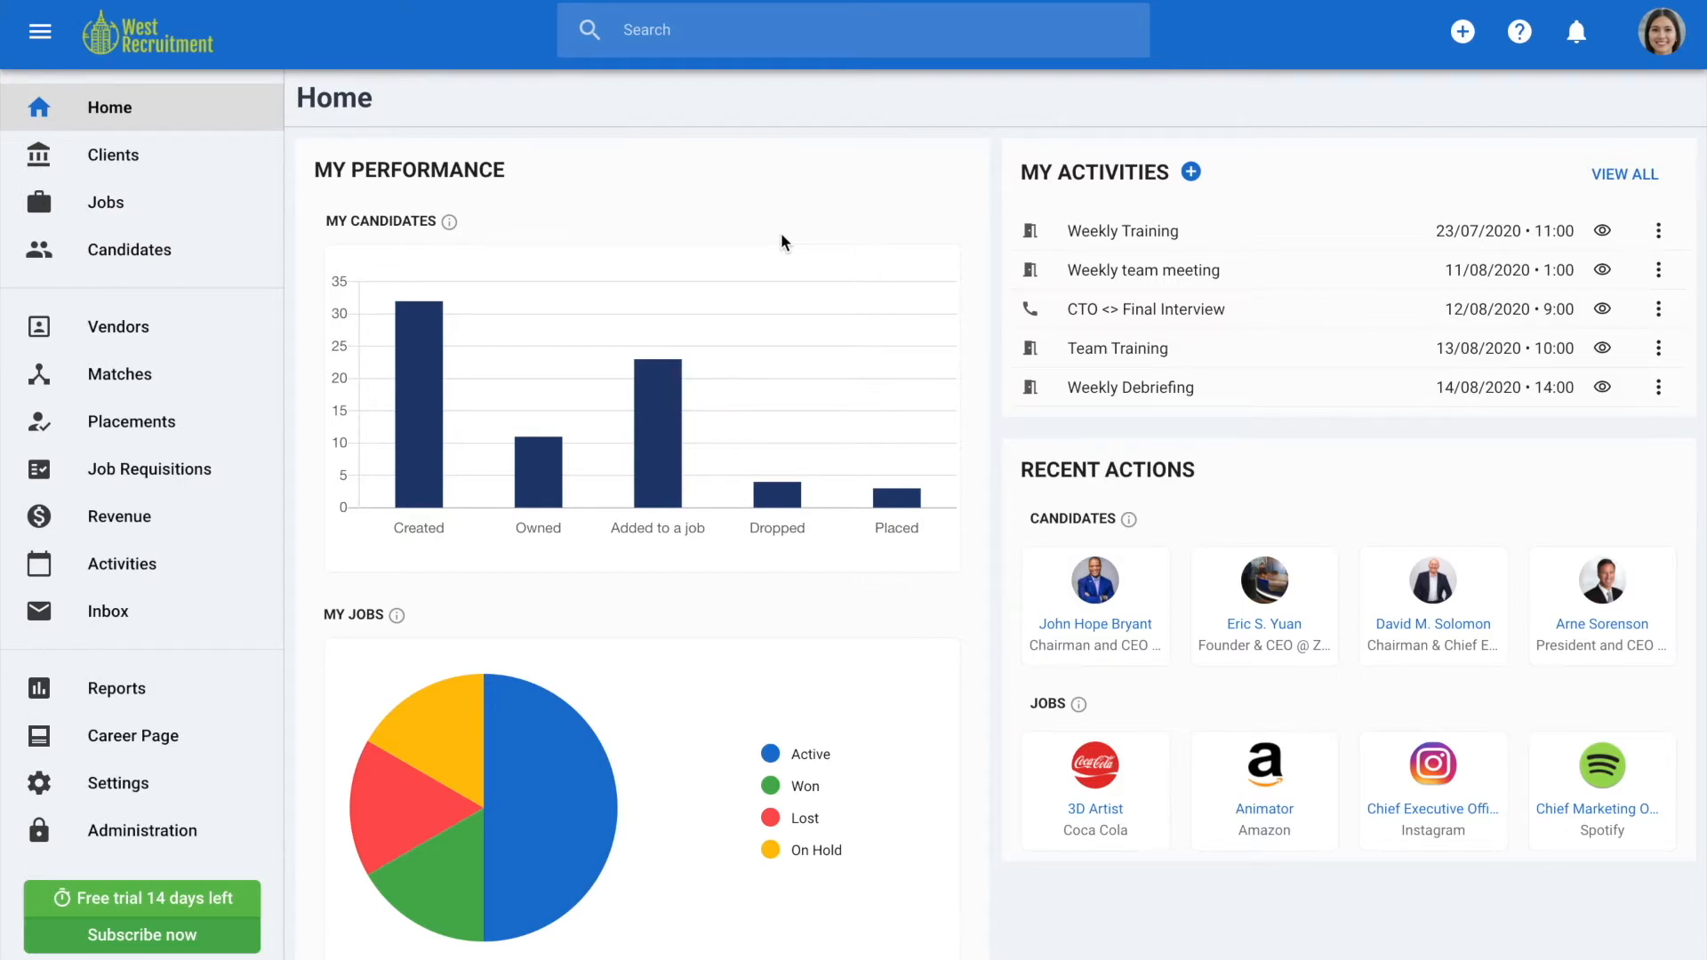
{"action": "mouse_move", "coordinate": [209, 181]}
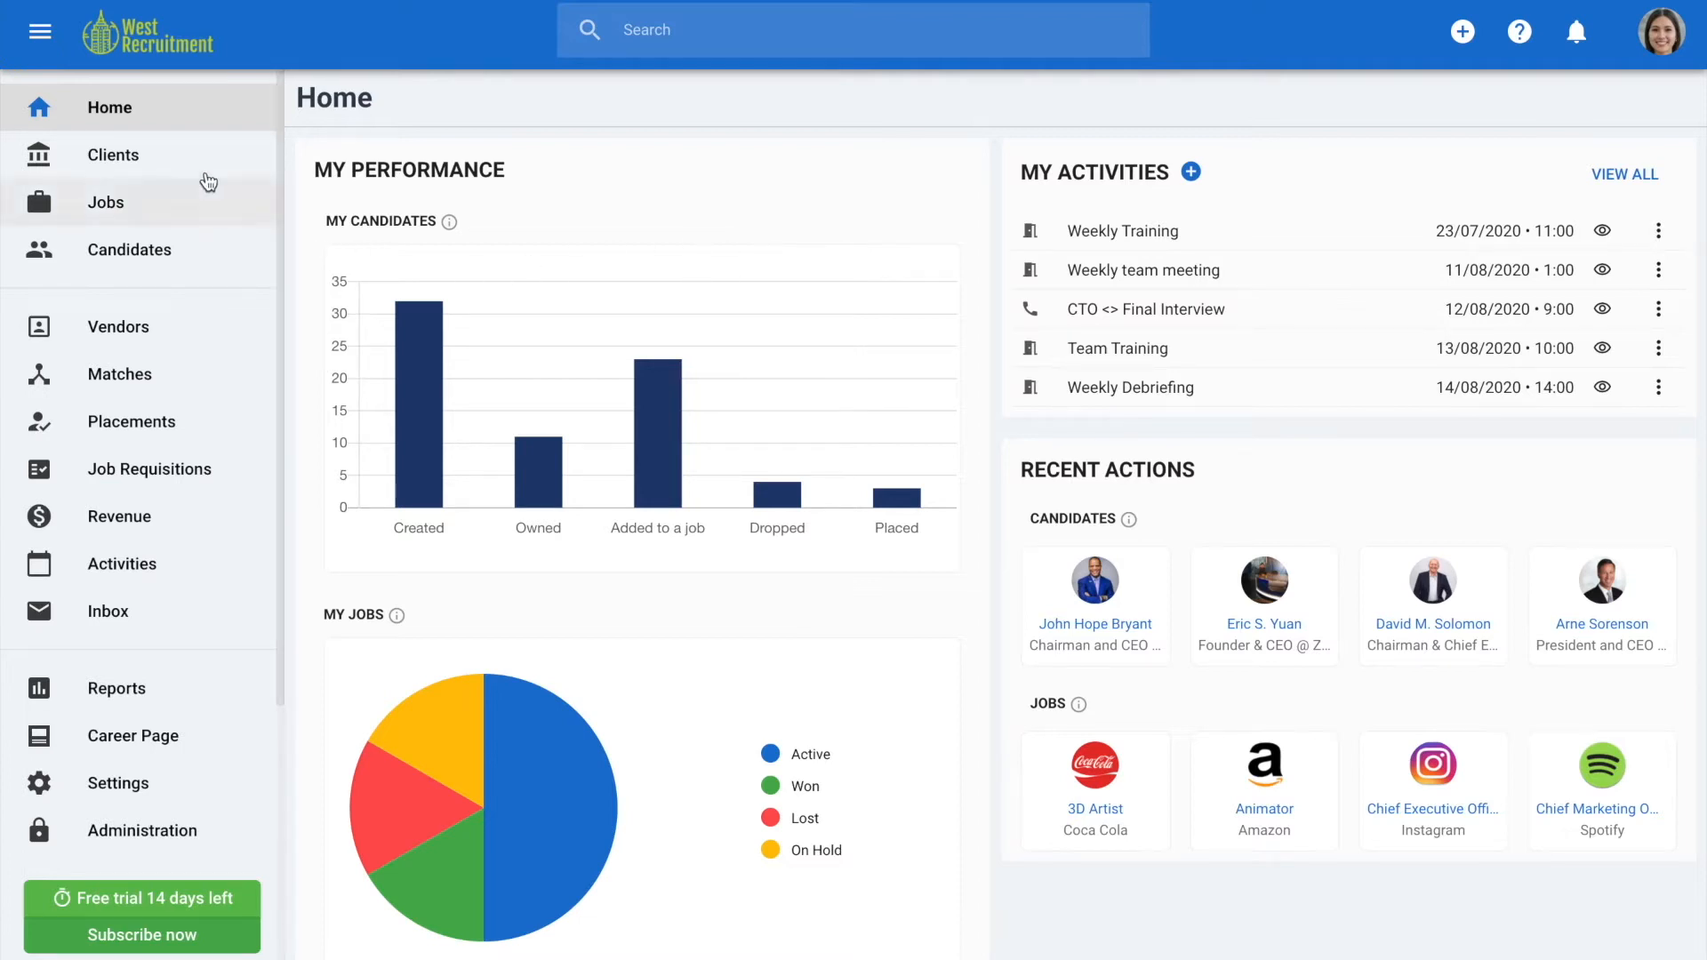
Step: Open the Clients list from the left sidebar
{"action": "left_click", "coordinate": [113, 154]}
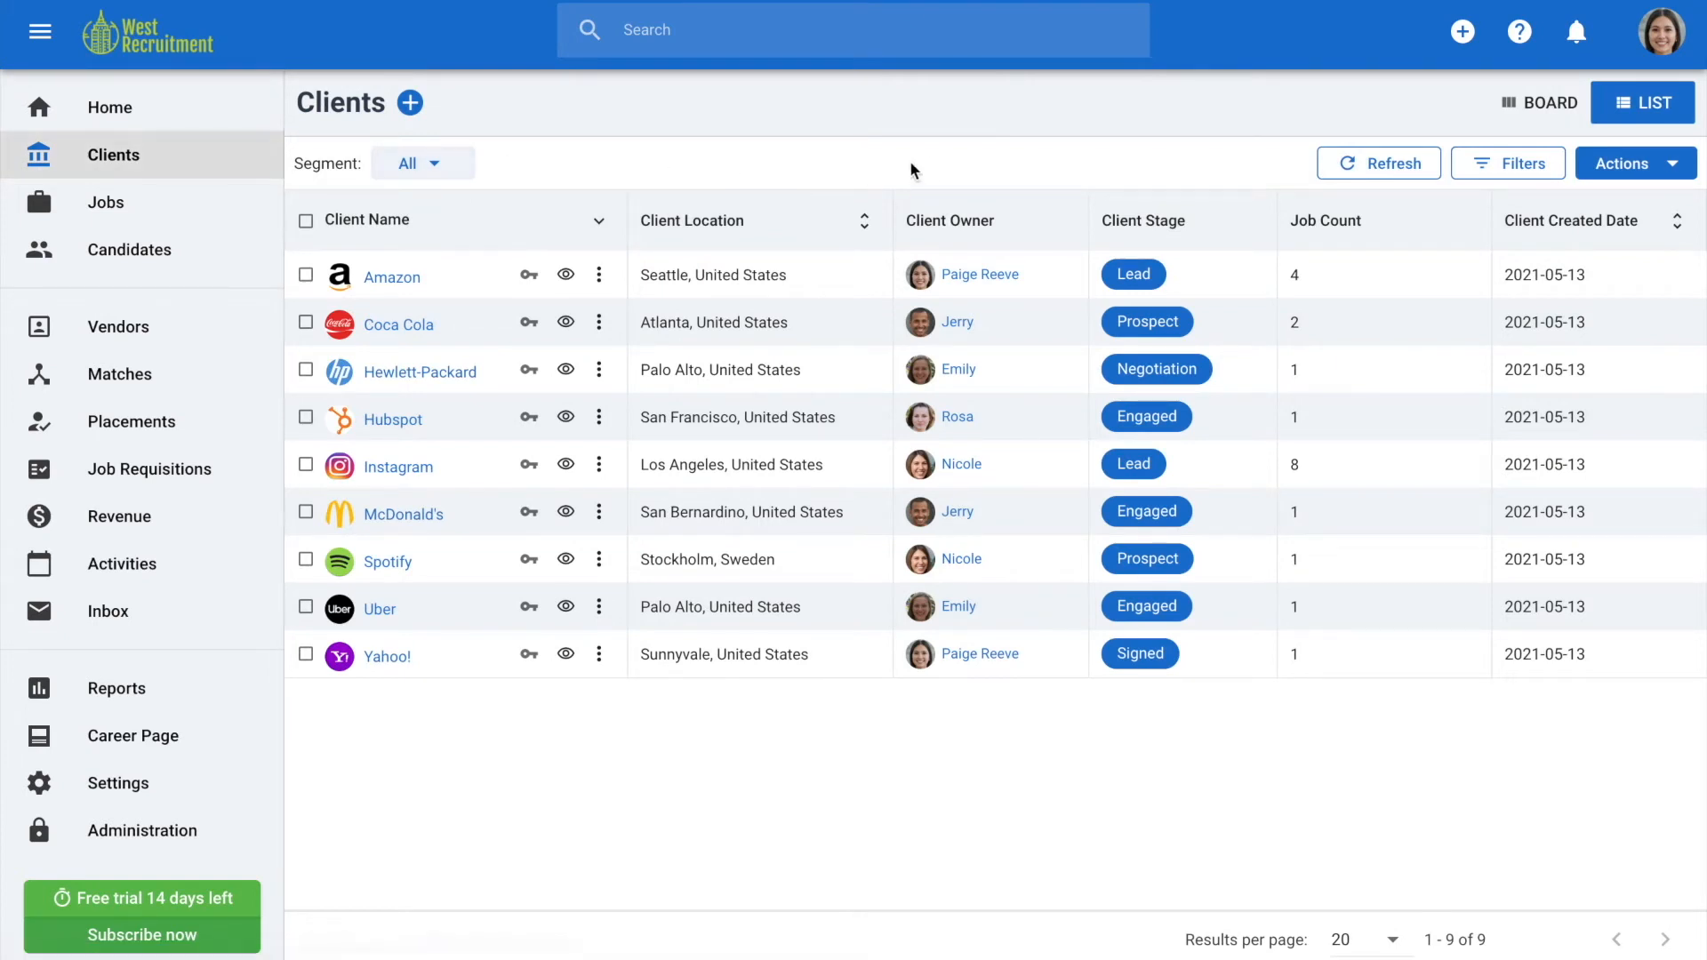
Step: Switch clients to the board view by stage and review Amazon's details
{"action": "left_click", "coordinate": [1539, 102]}
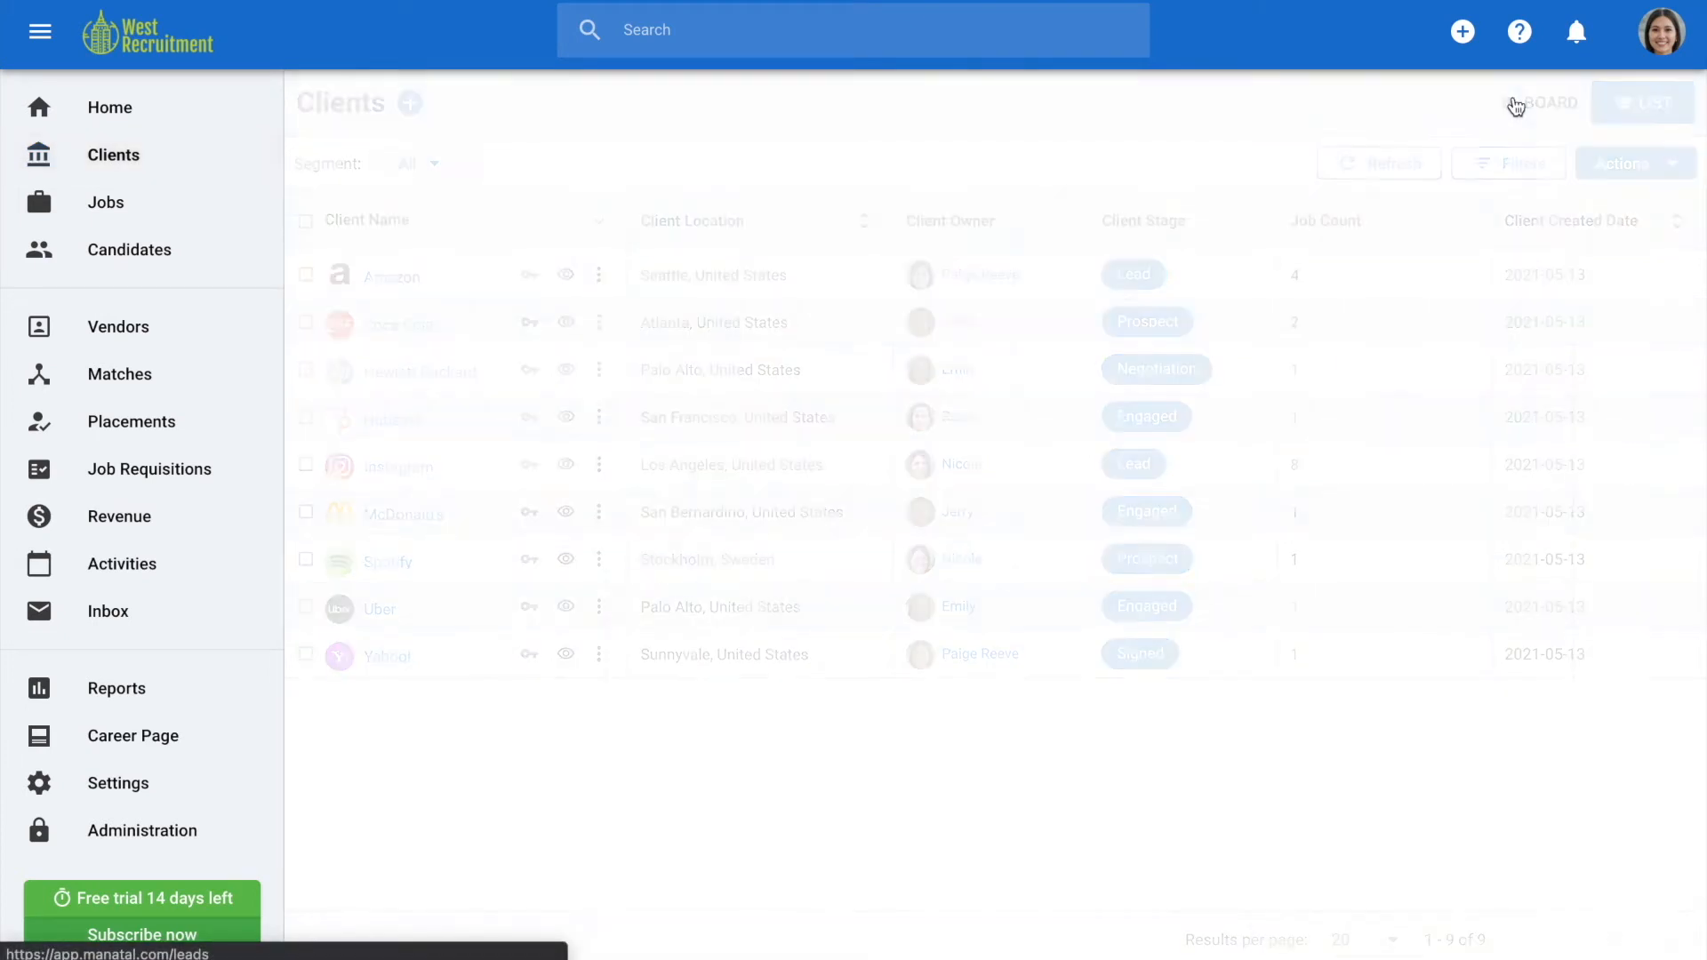
{"action": "left_click", "coordinate": [1536, 102]}
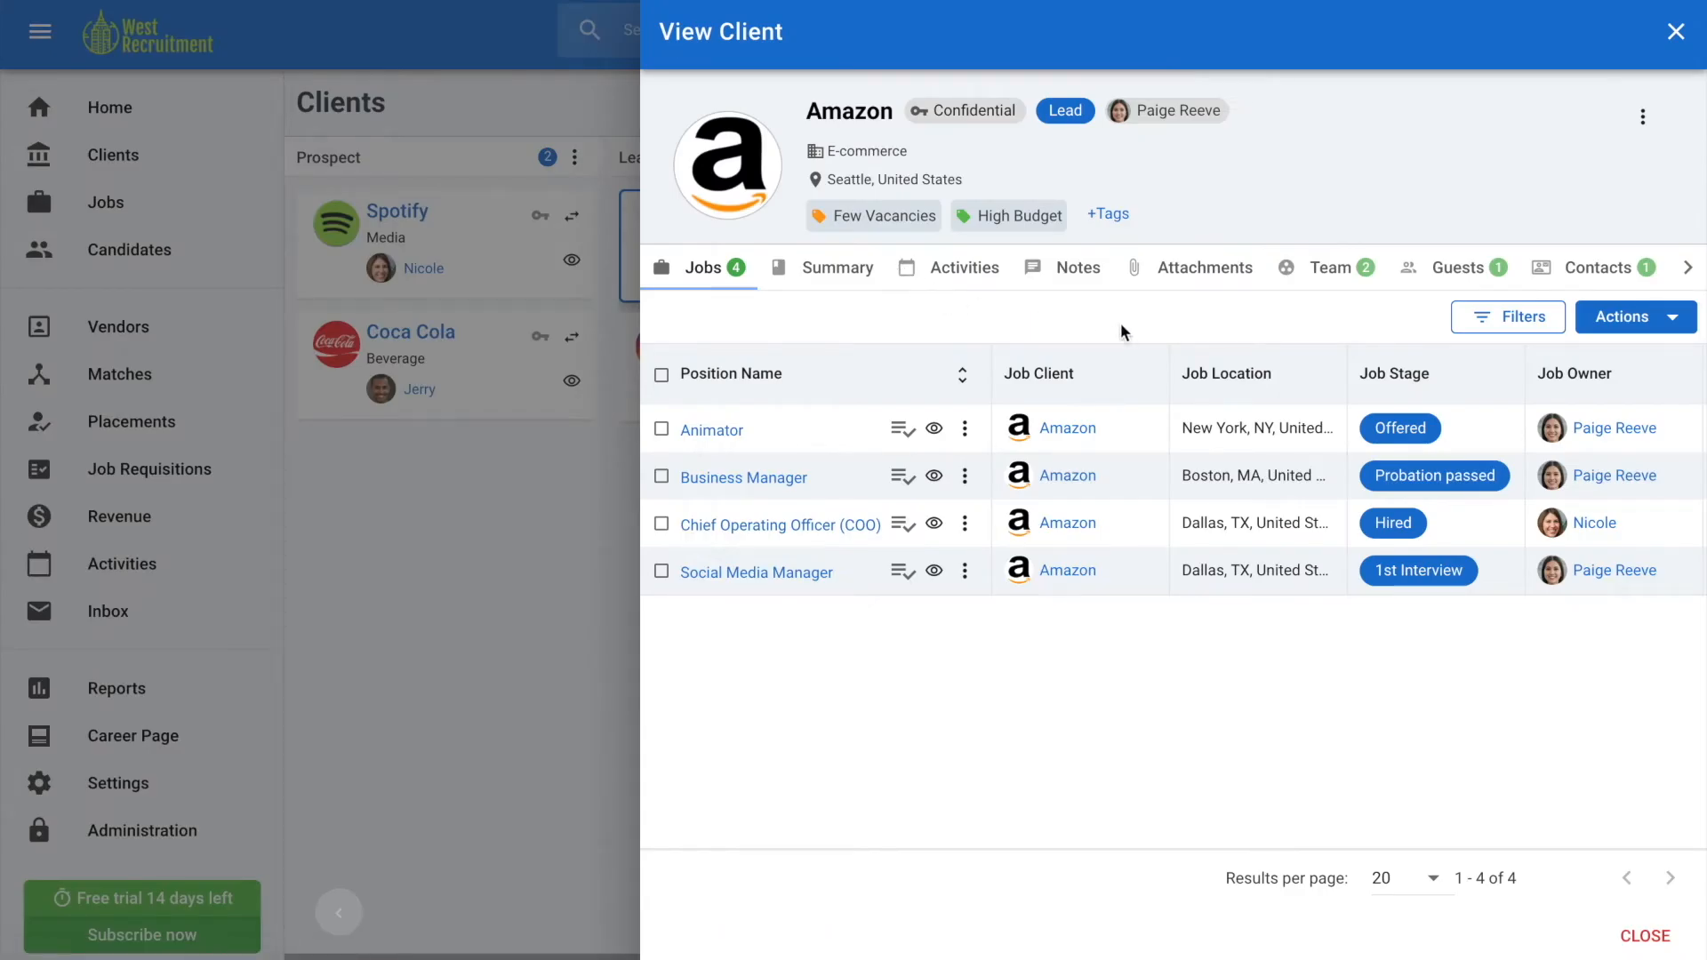
{"action": "left_click", "coordinate": [1679, 30]}
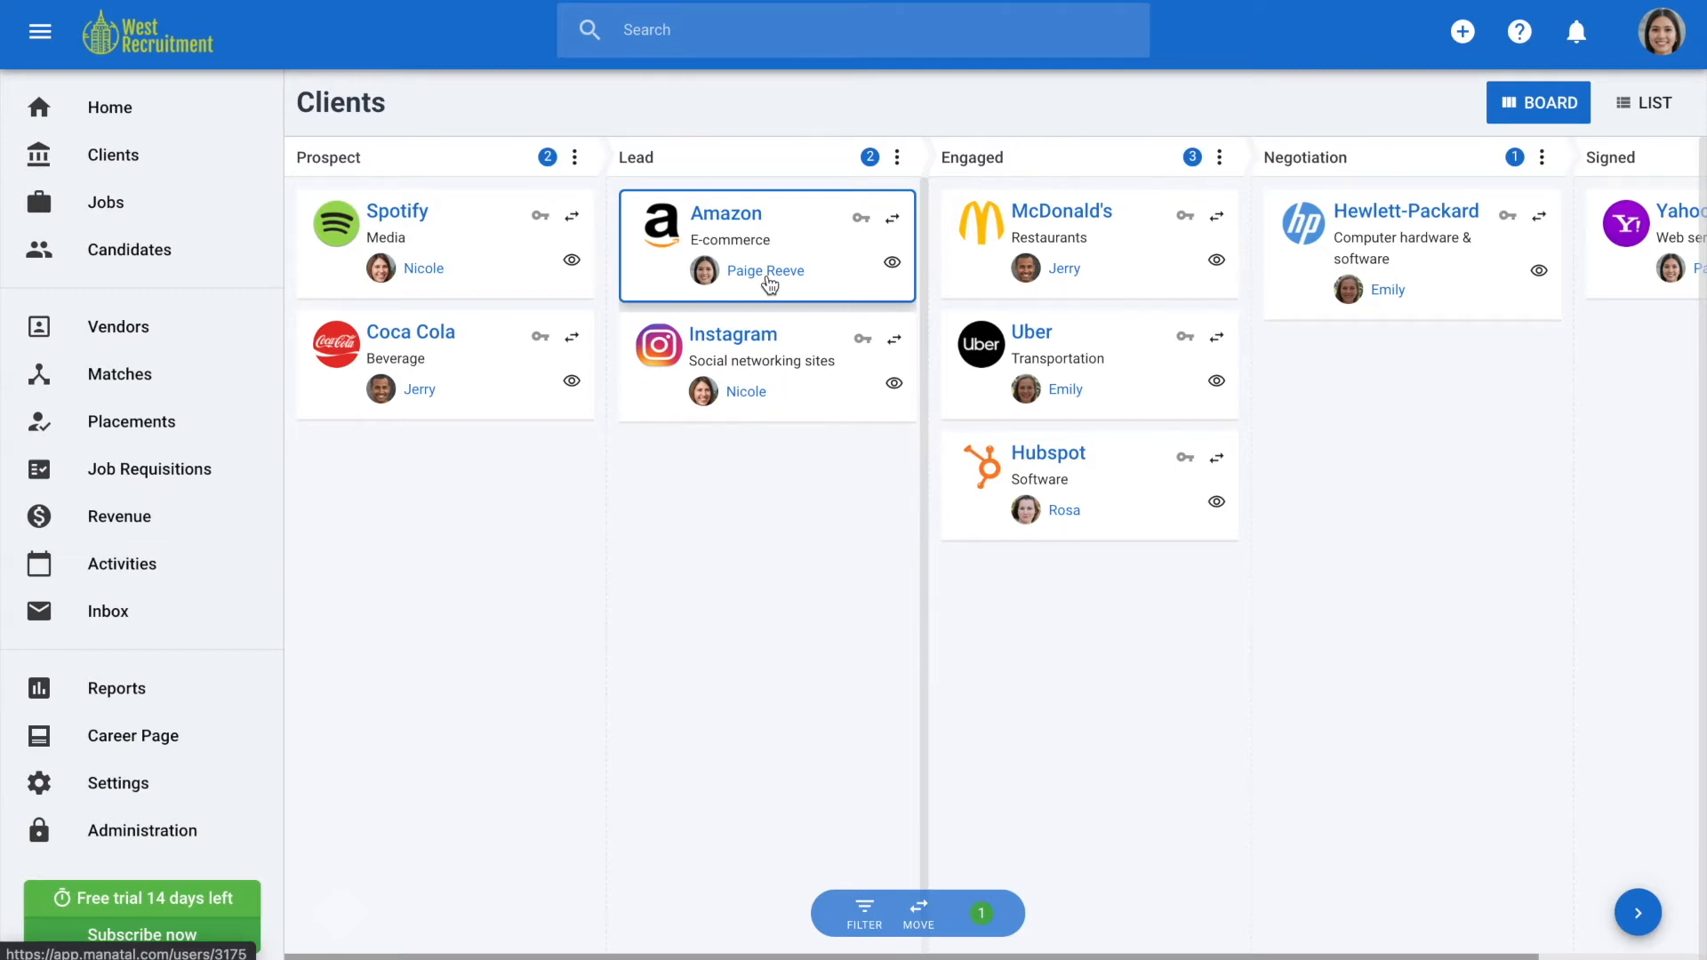
{"action": "mouse_move", "coordinate": [843, 509]}
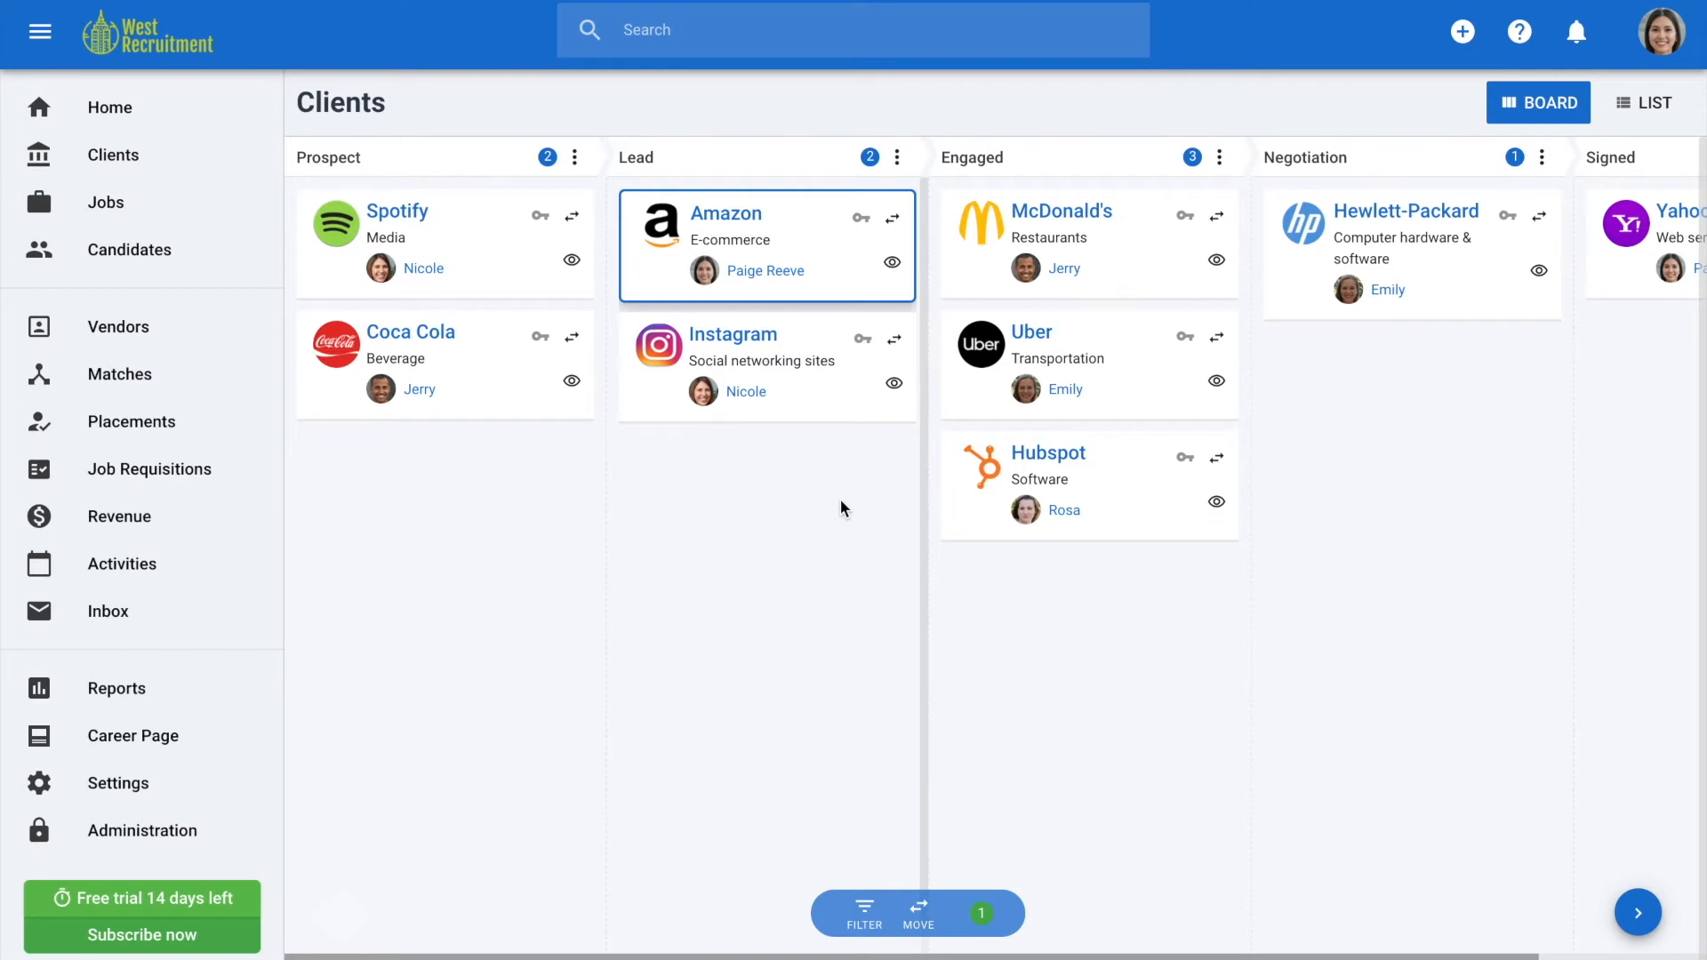
{"action": "mouse_move", "coordinate": [287, 762]}
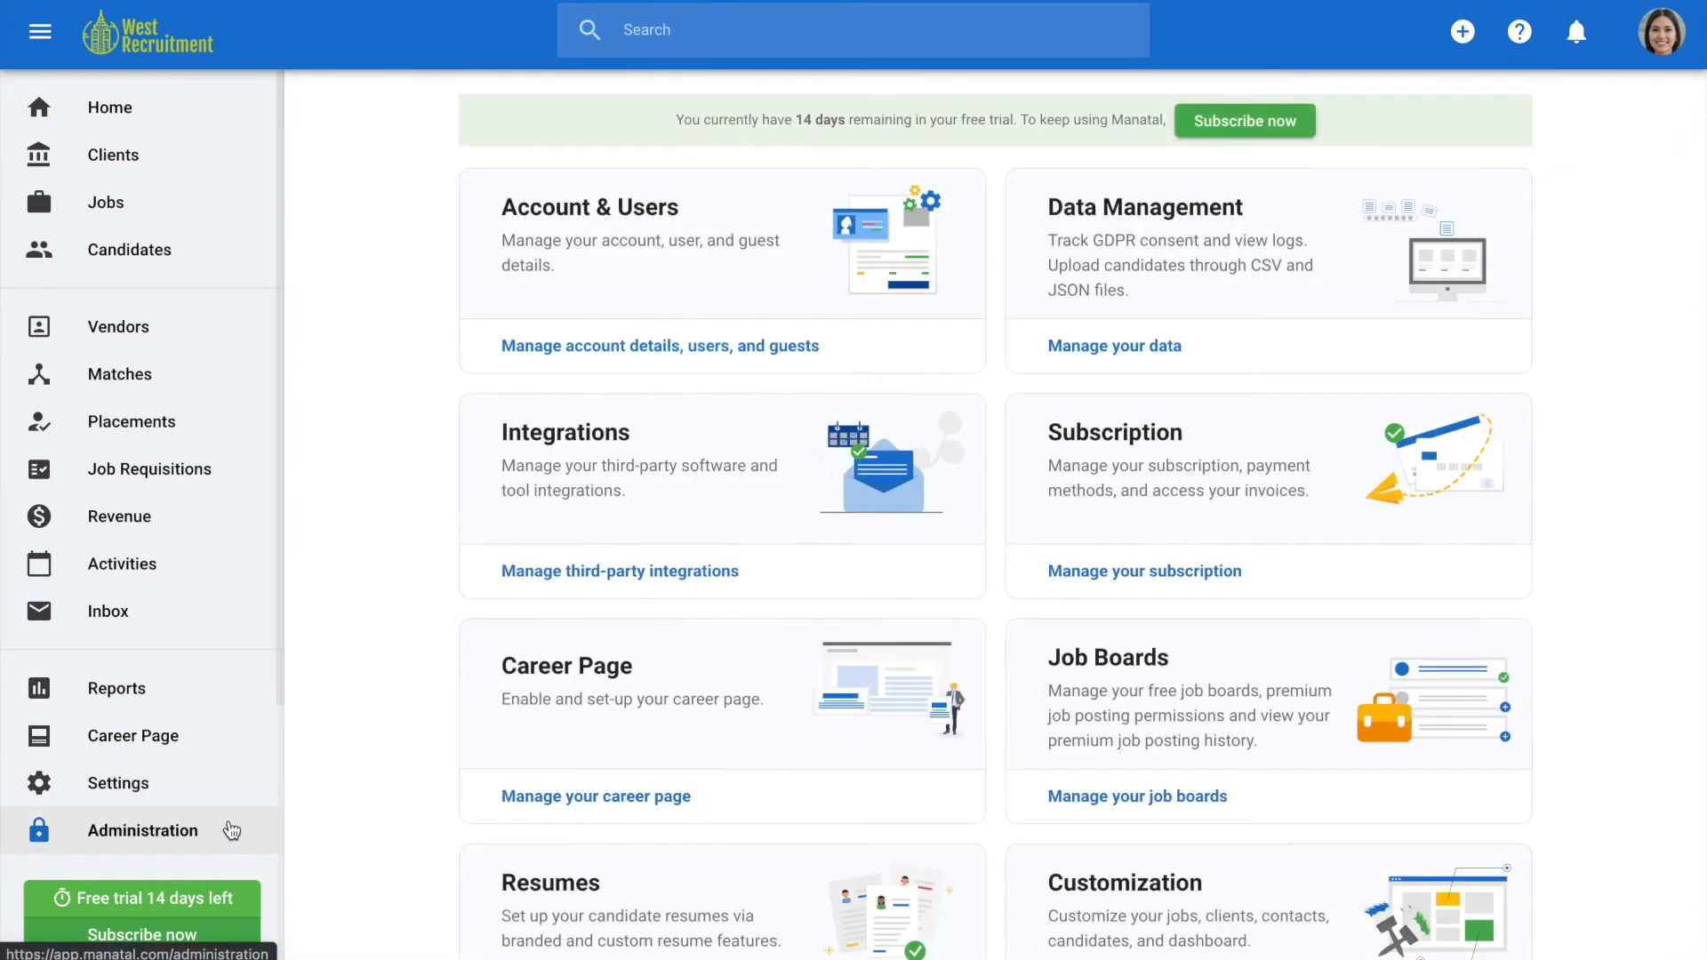
Step: Go to Customize your account, then Clients, then Customize pipeline stages
{"action": "scroll", "scroll_direction": "down", "scroll_amount": 3}
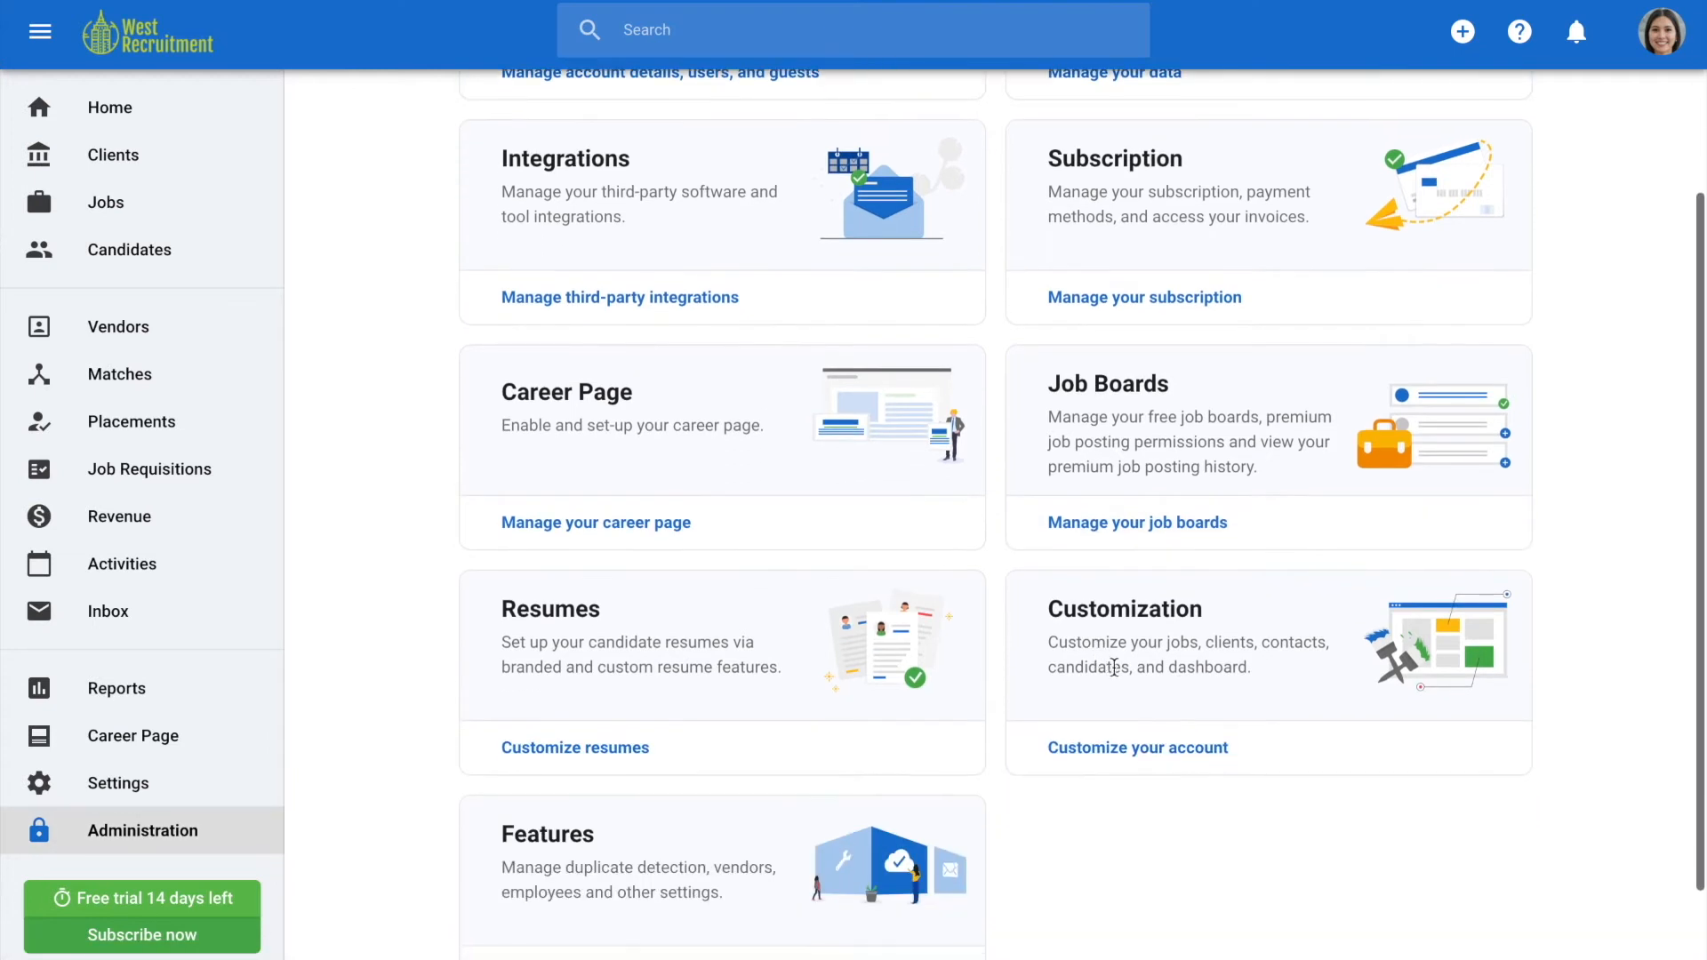
{"action": "left_click", "coordinate": [1137, 747]}
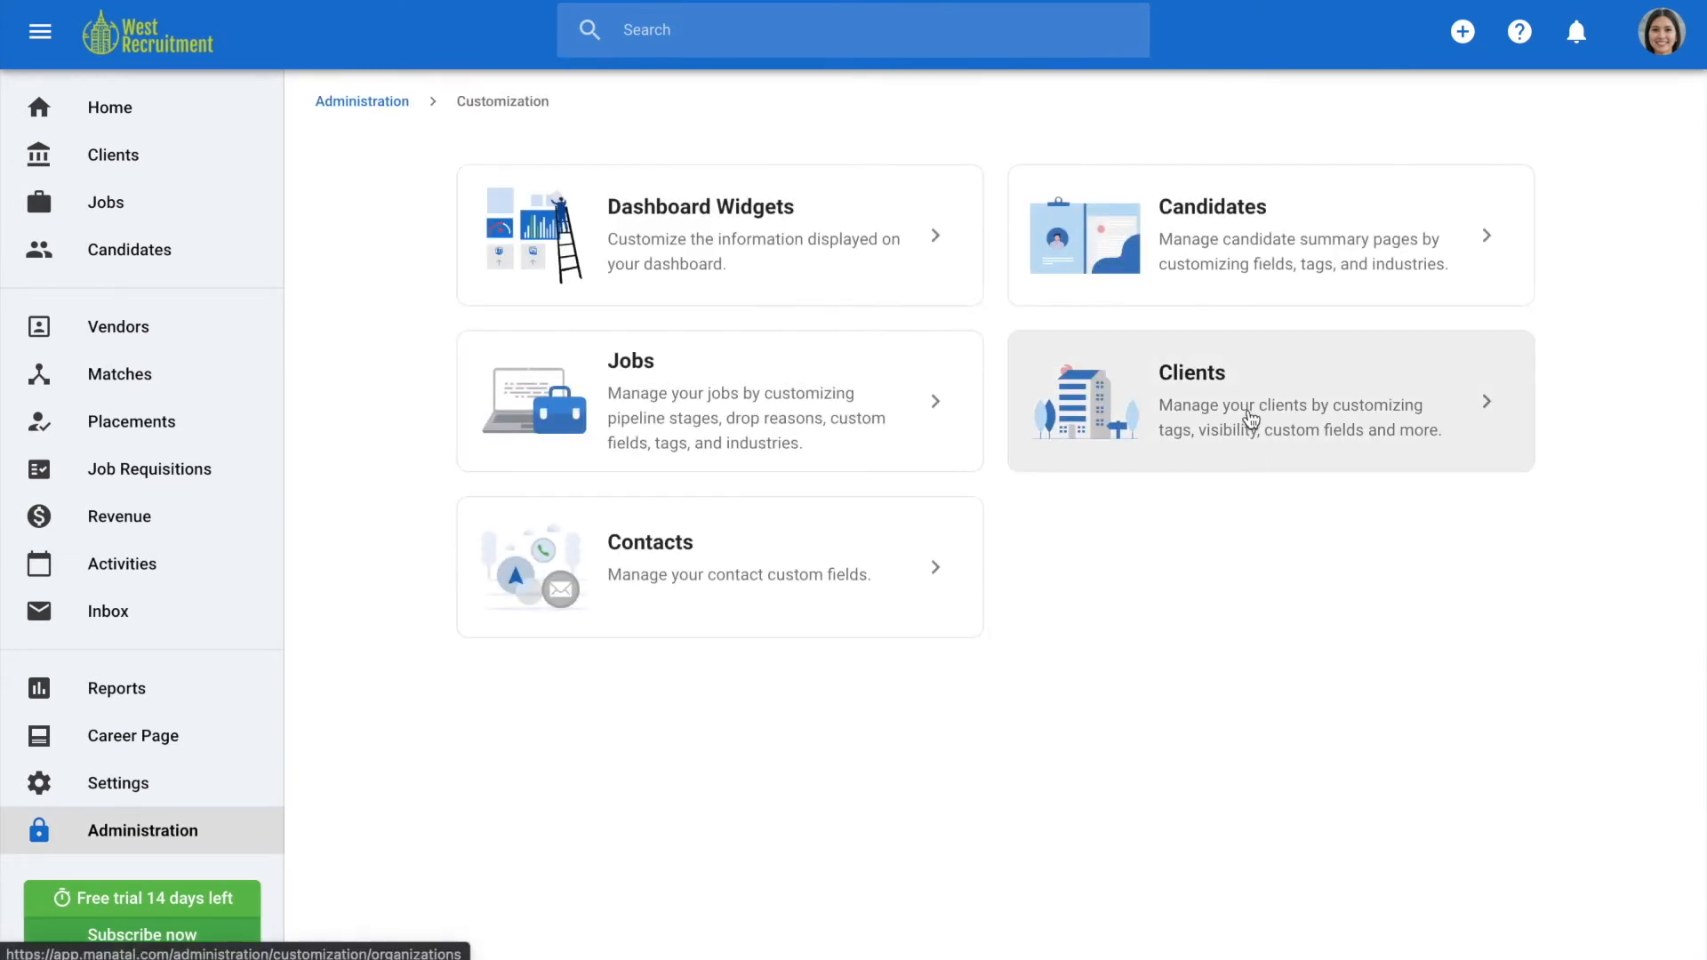
{"action": "left_click", "coordinate": [1268, 399]}
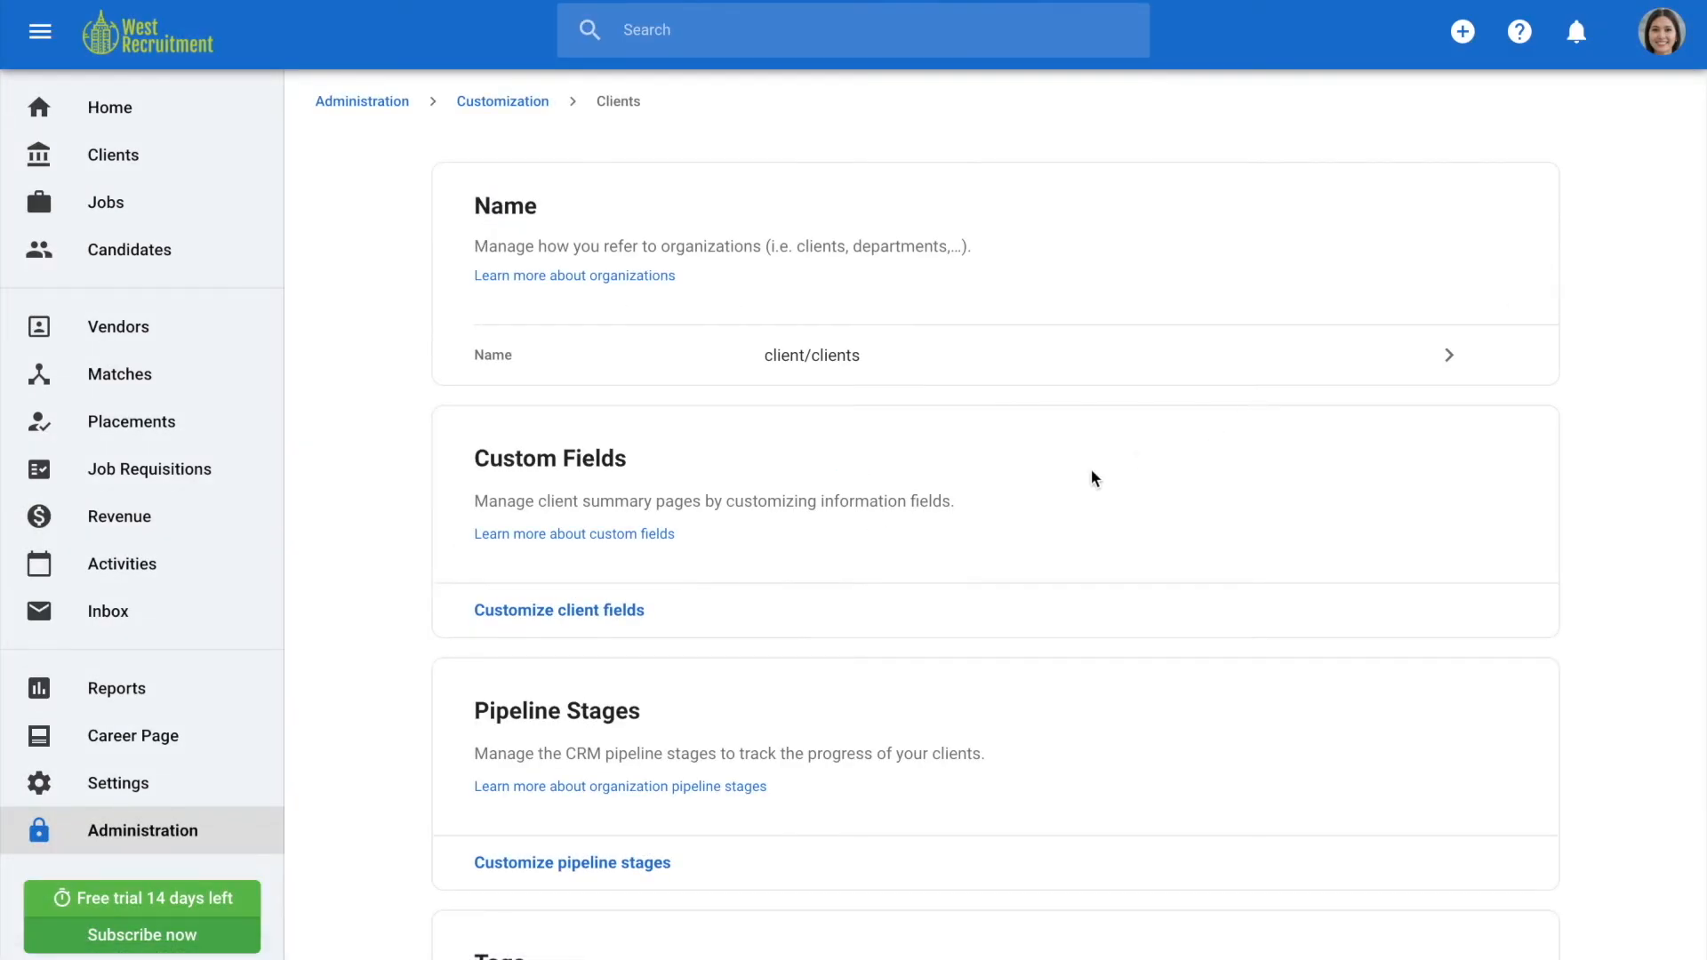
{"action": "scroll", "scroll_direction": "down", "scroll_amount": 3}
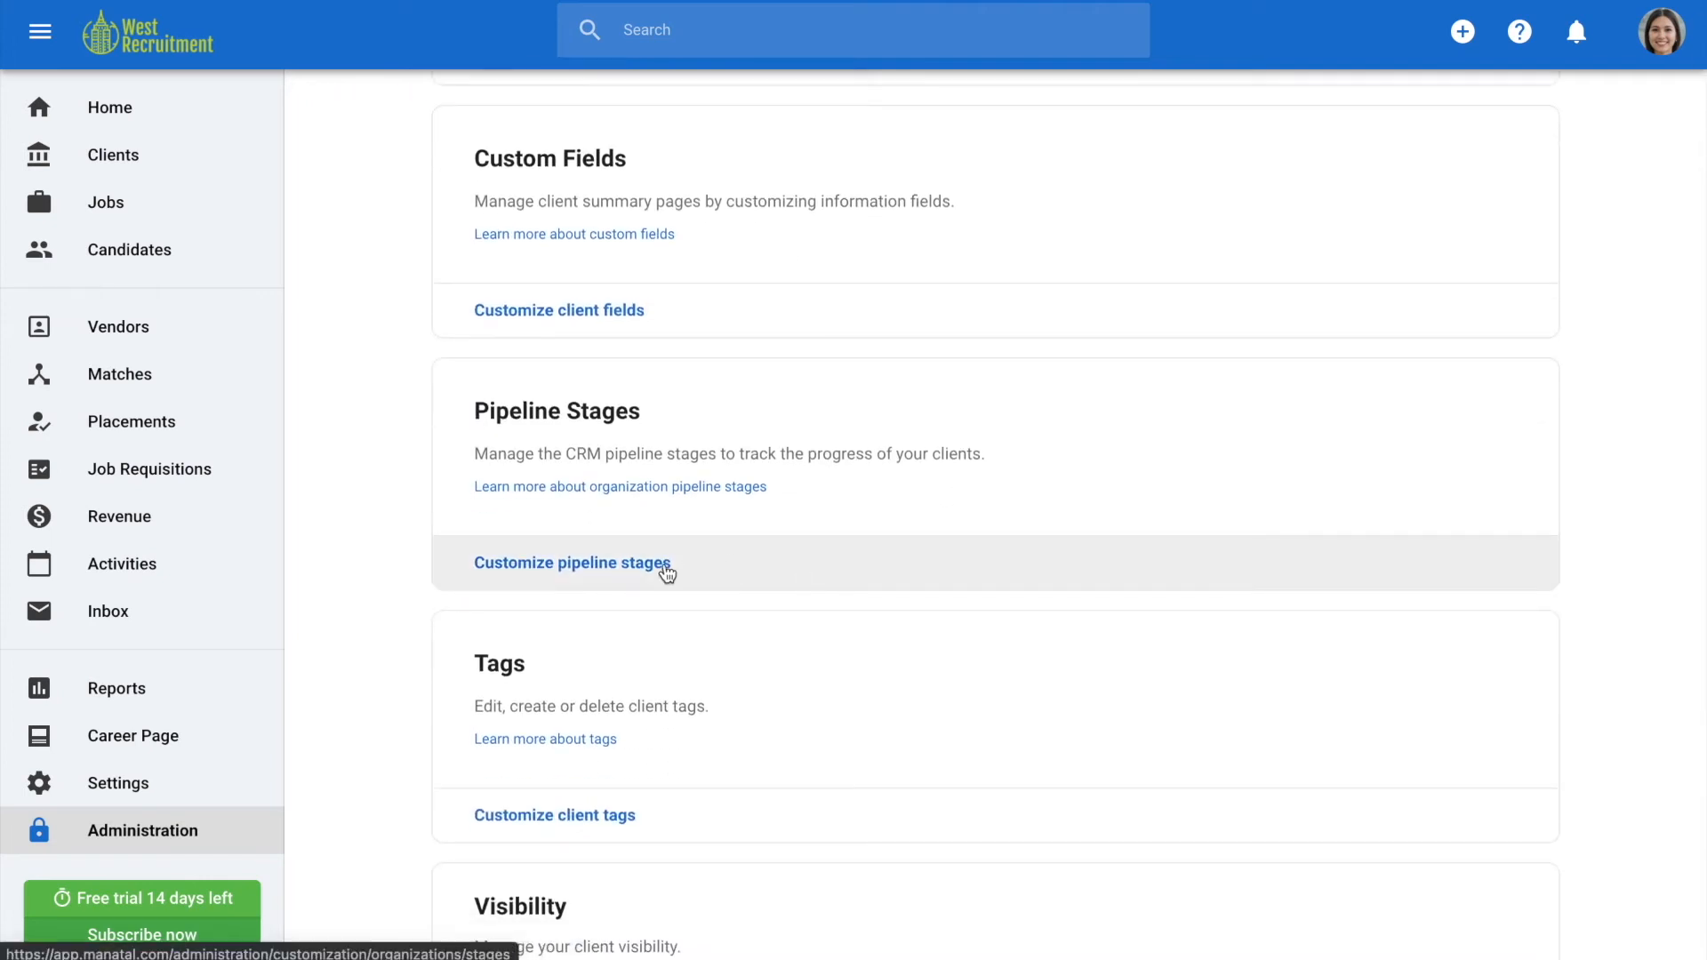
{"action": "left_click", "coordinate": [572, 563]}
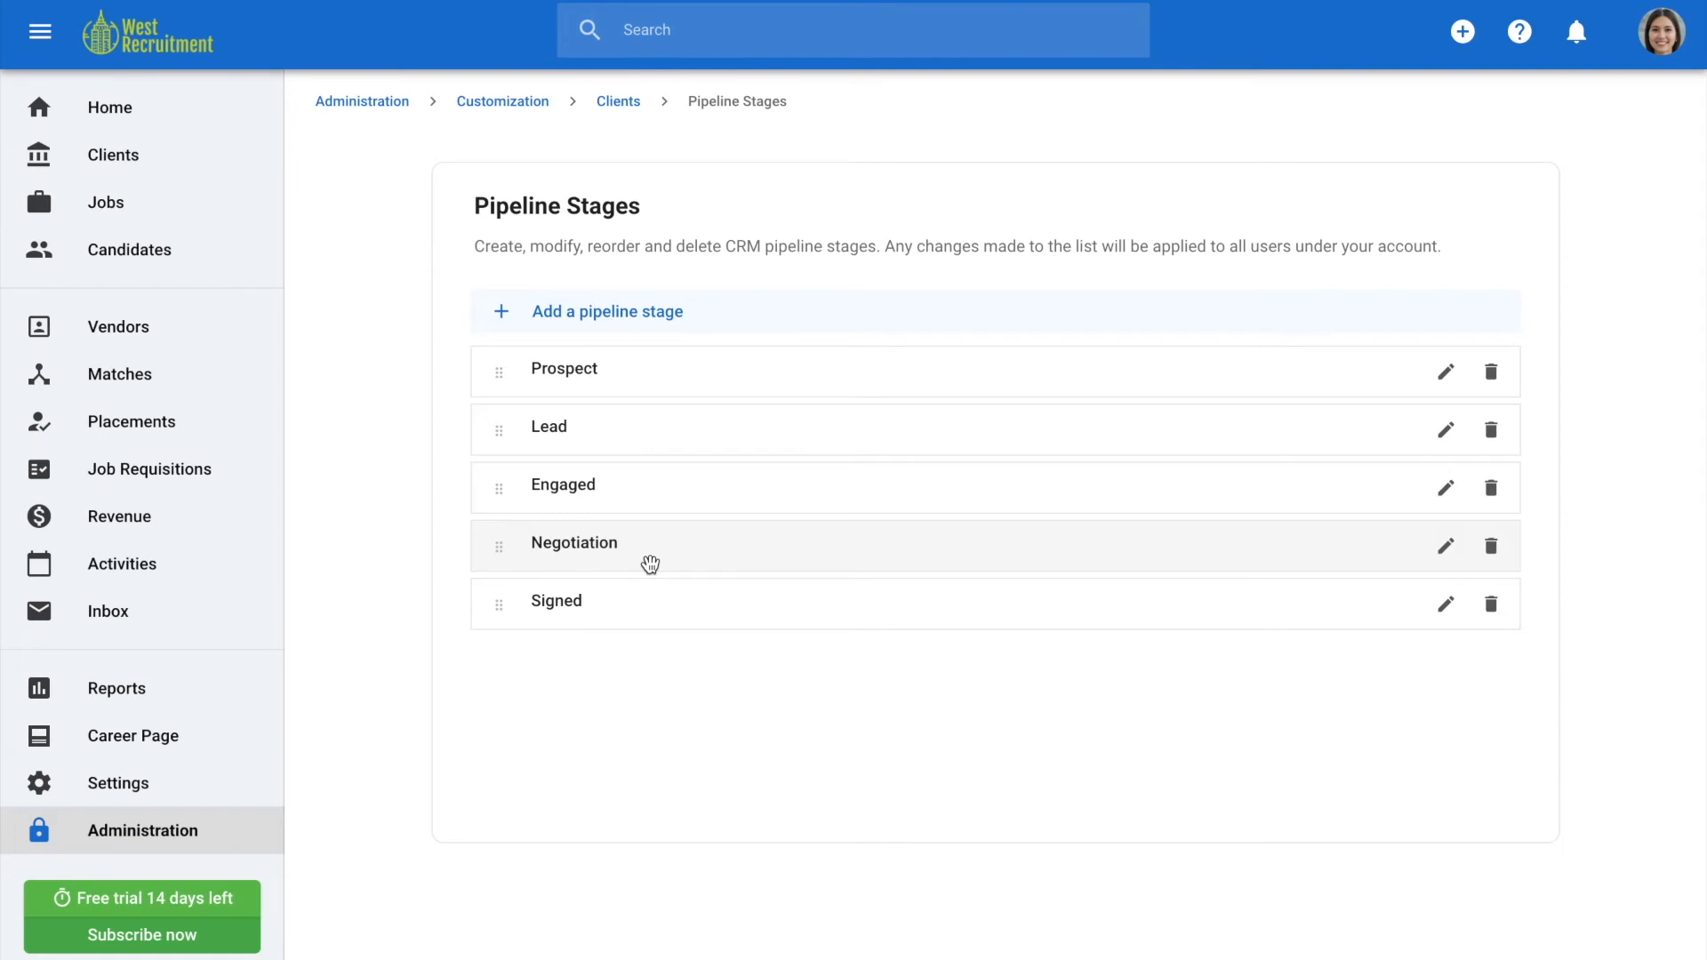
Step: Add a client pipeline stage named 'Contact'
{"action": "left_click", "coordinate": [606, 311]}
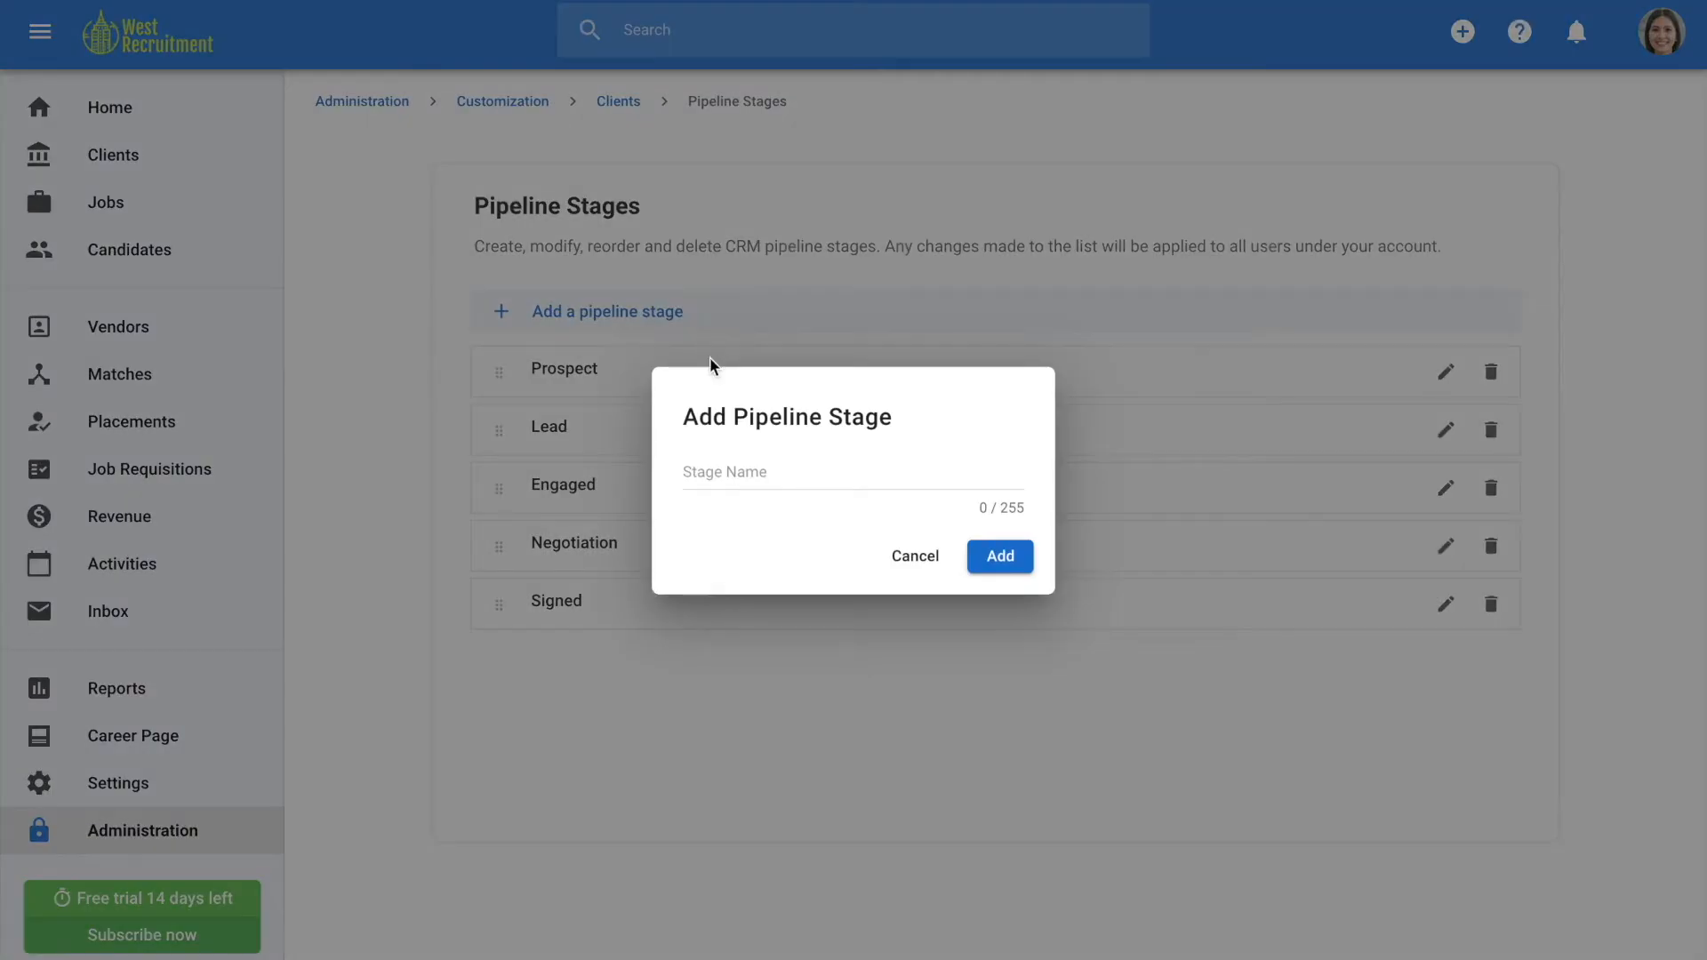
{"action": "left_click", "coordinate": [852, 471]}
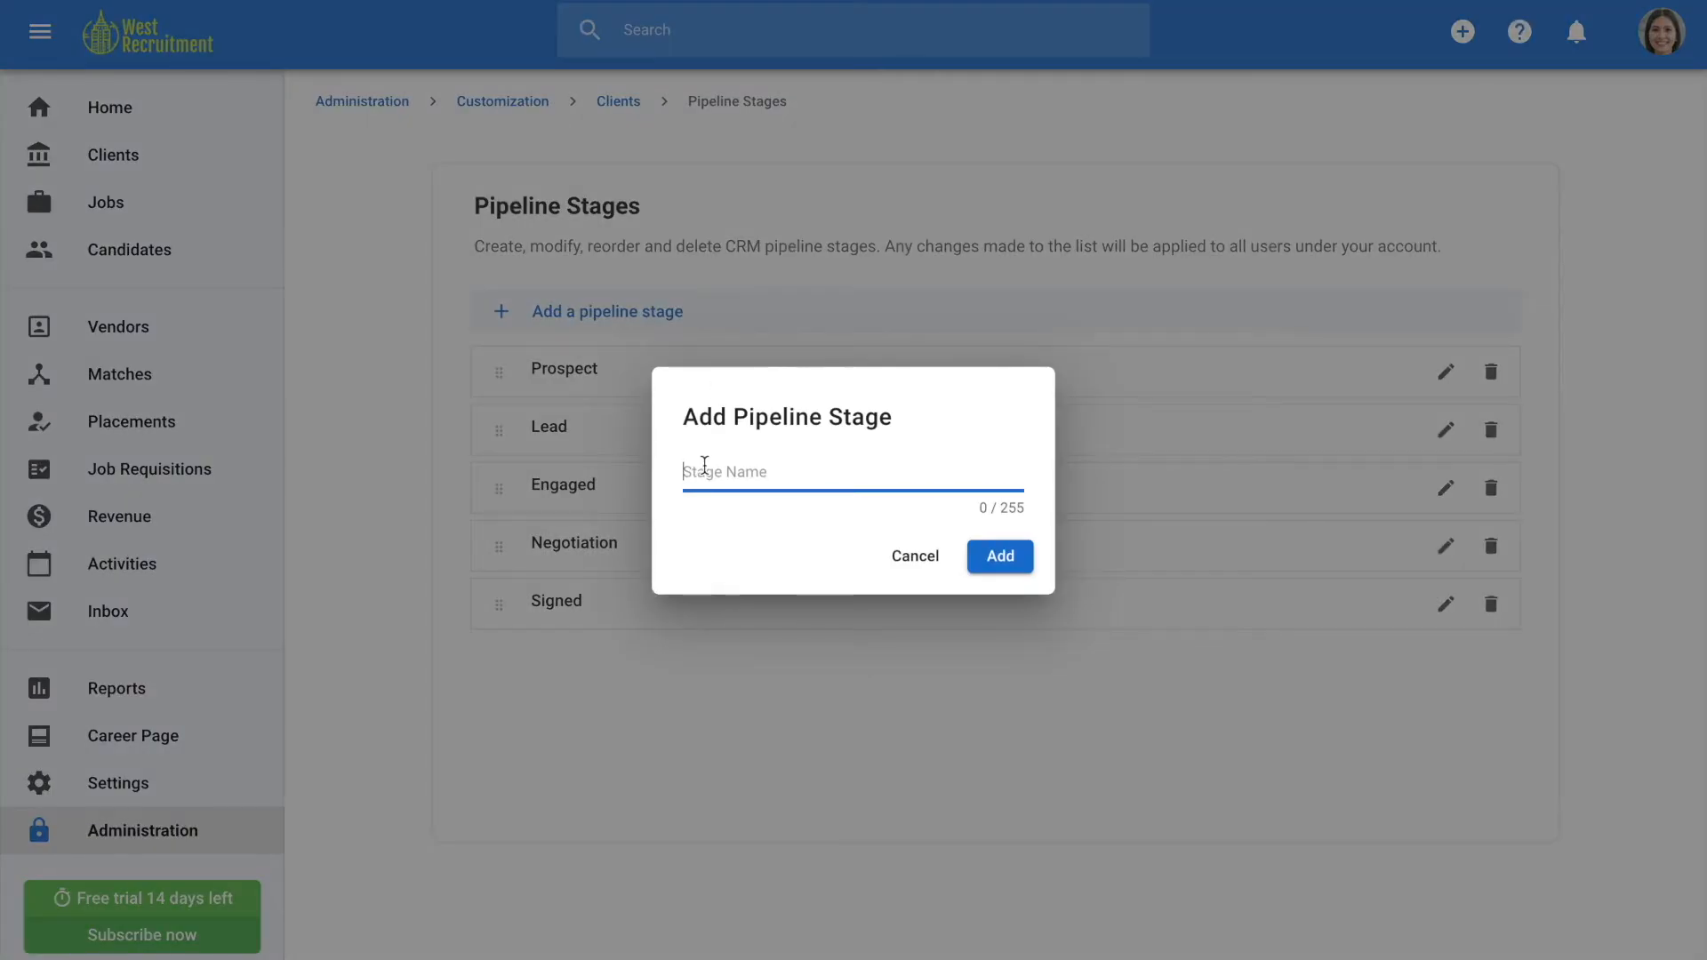
{"action": "type", "text": "Contact"}
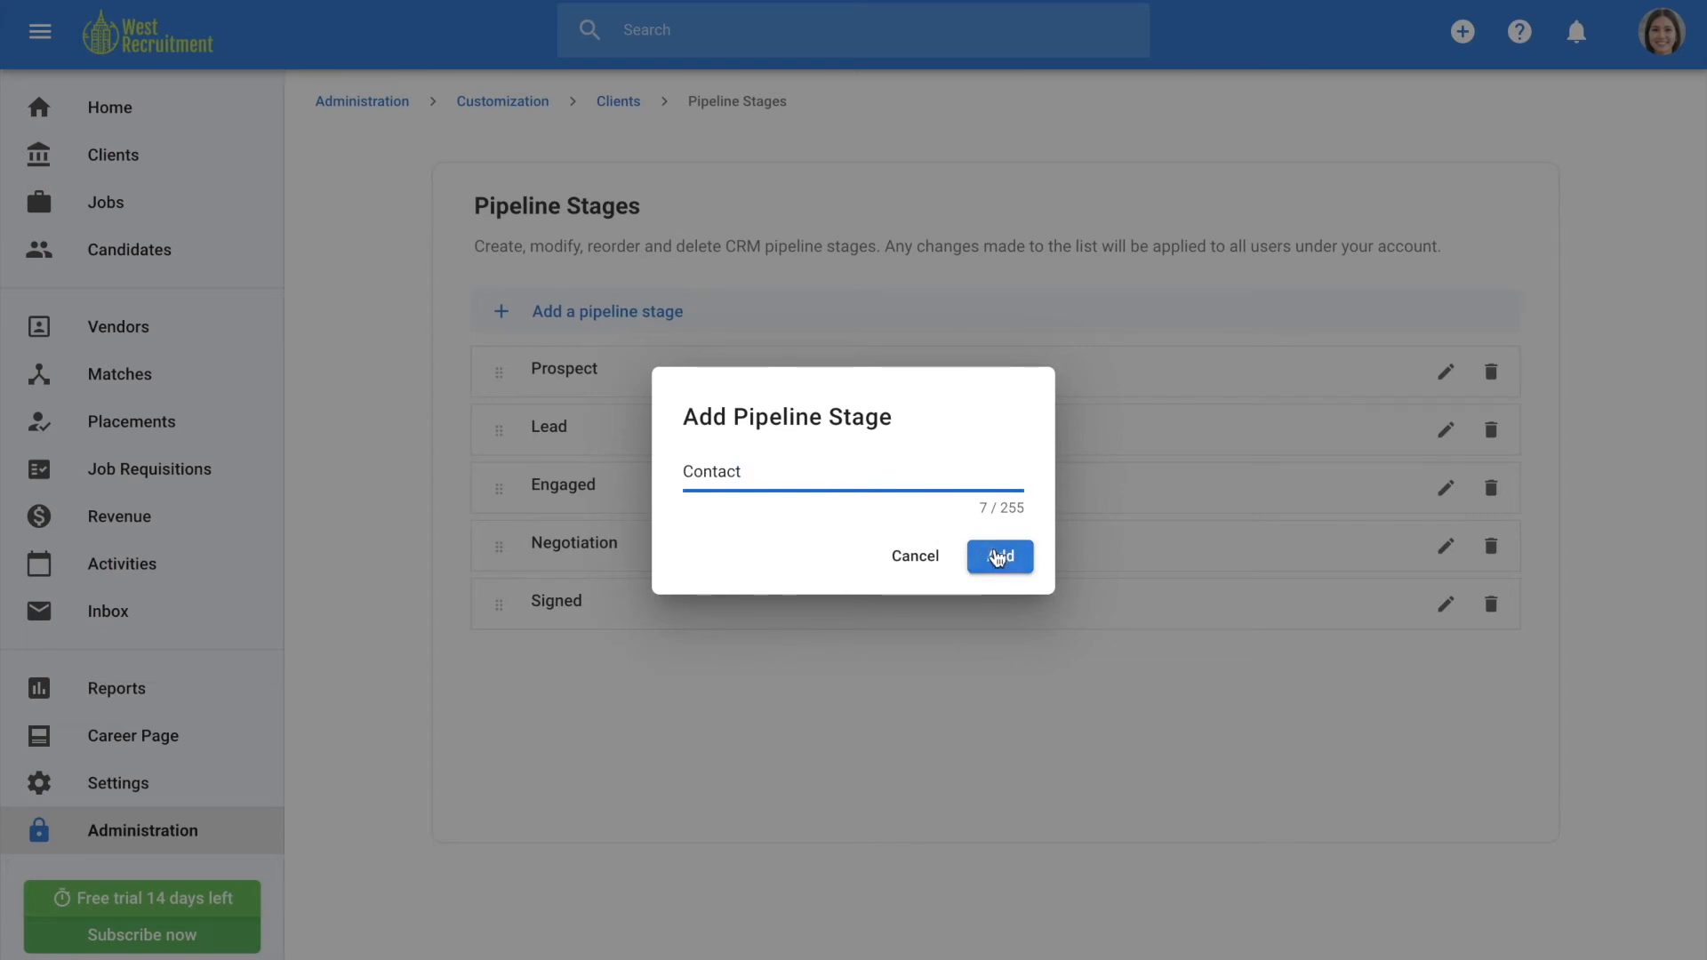
{"action": "left_click", "coordinate": [997, 557]}
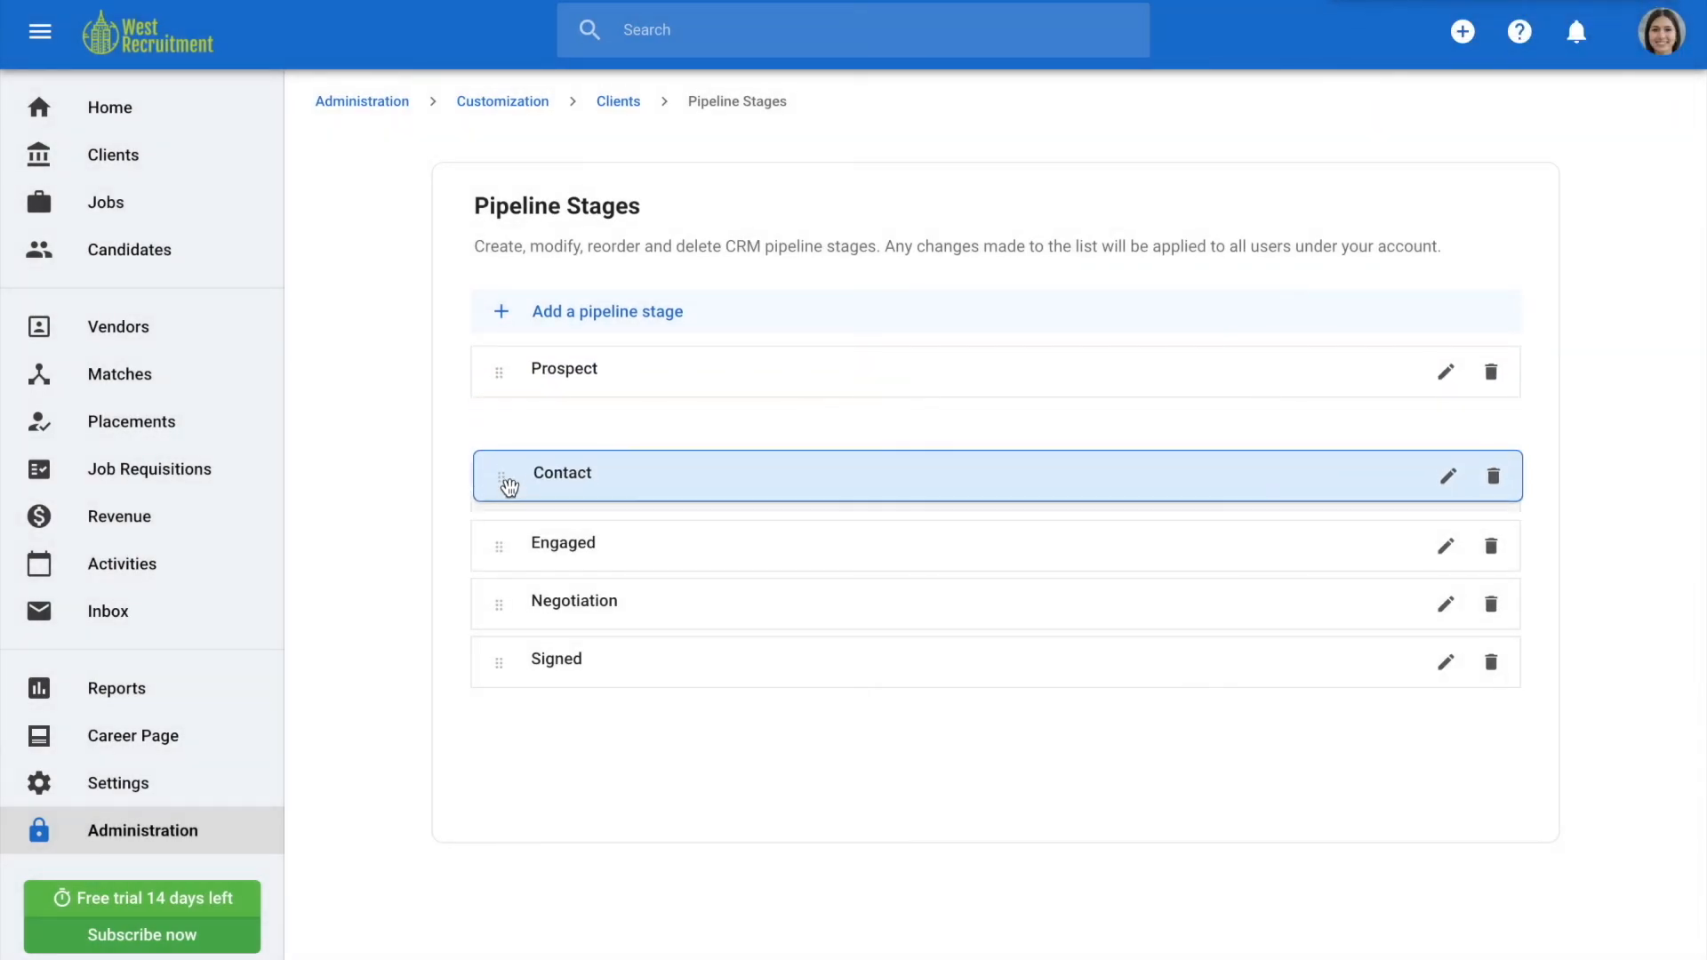
Step: Drag the Contact stage to sit between Prospect and Lead
{"action": "left_click_drag", "start_coordinate": [499, 476], "coordinate": [498, 368]}
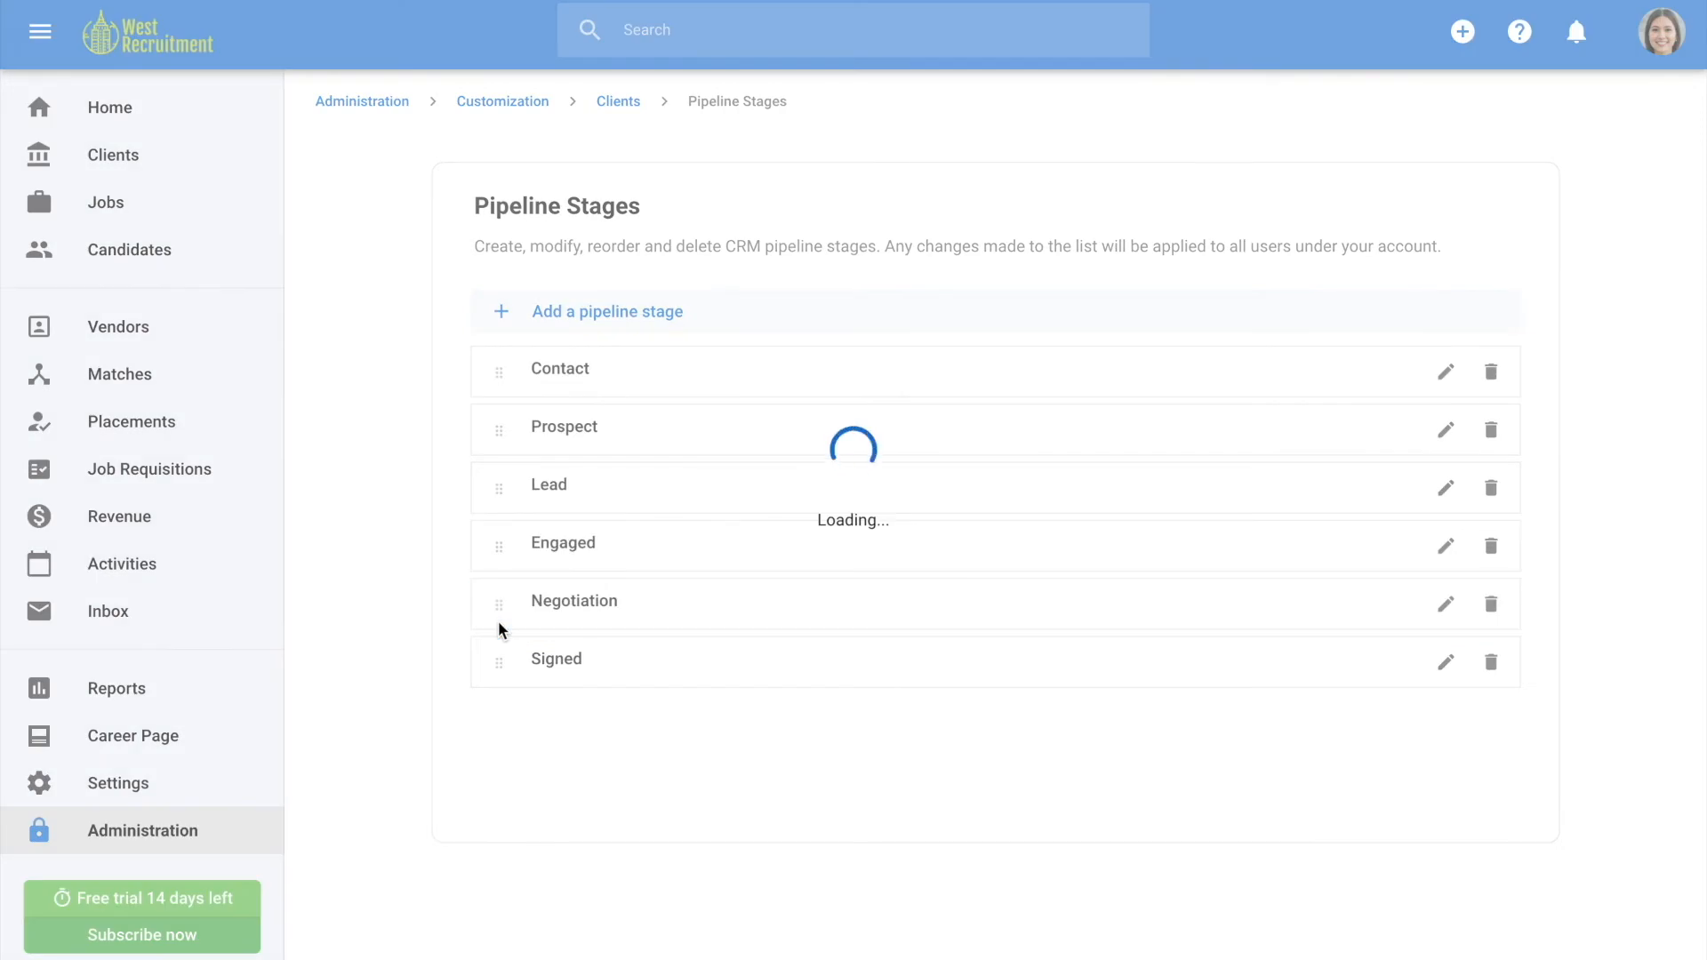
{"action": "left_click_drag", "start_coordinate": [500, 368], "coordinate": [500, 601]}
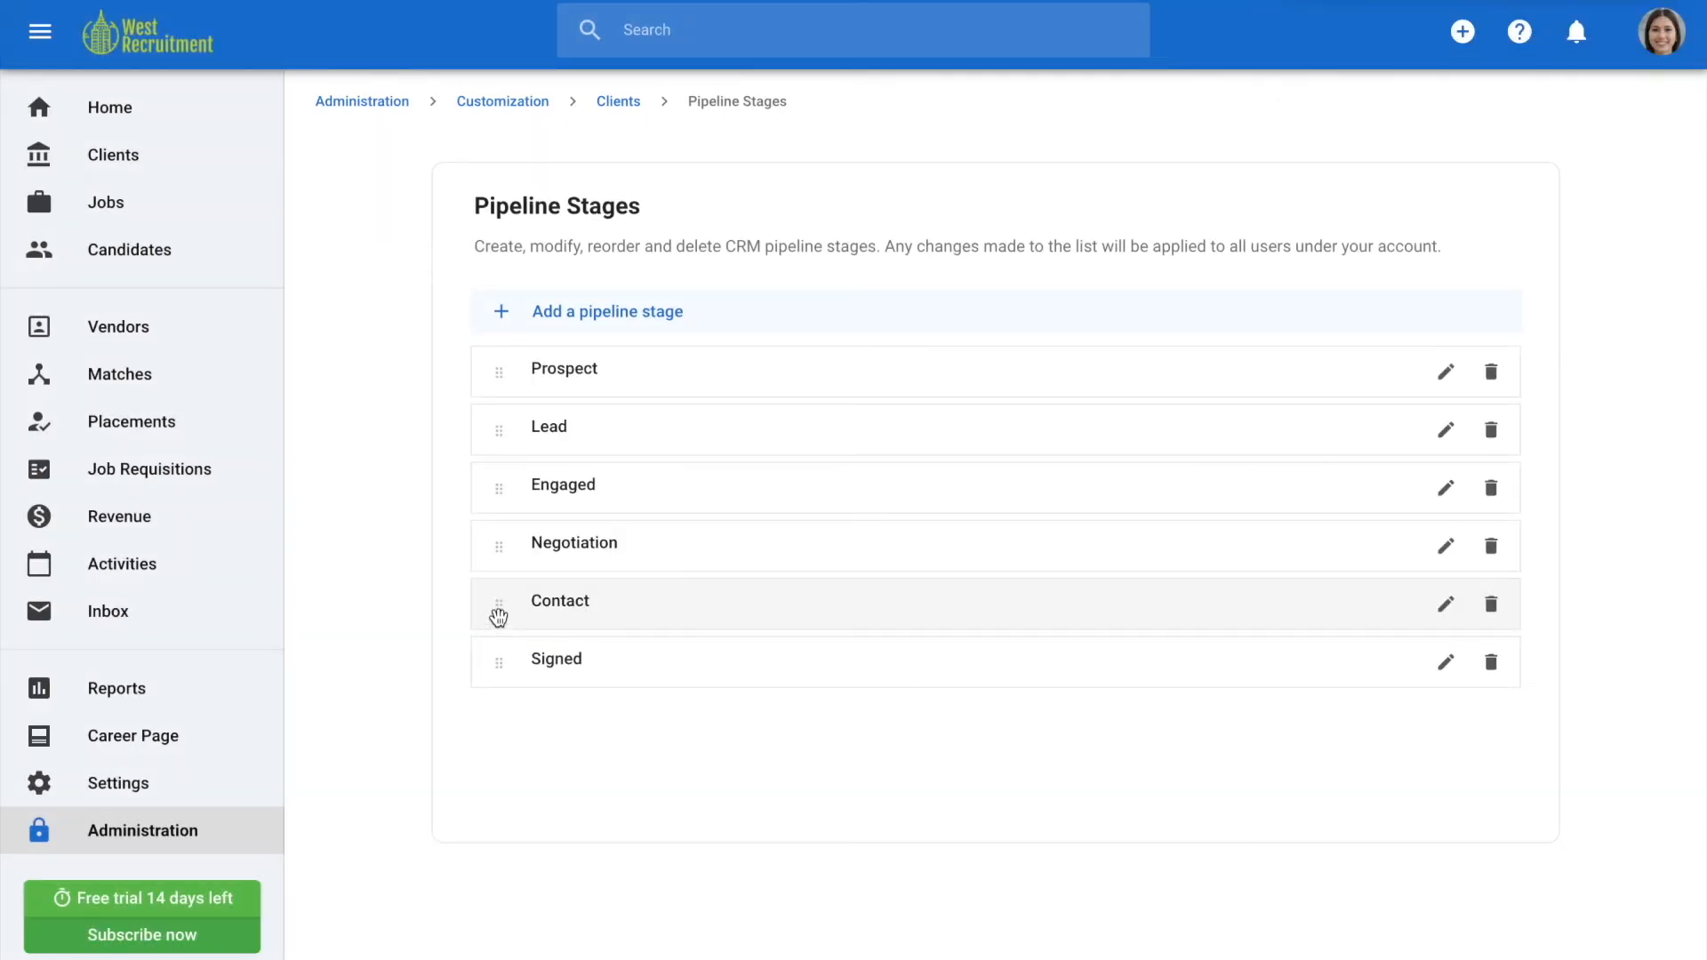
{"action": "left_click_drag", "start_coordinate": [499, 605], "coordinate": [499, 428]}
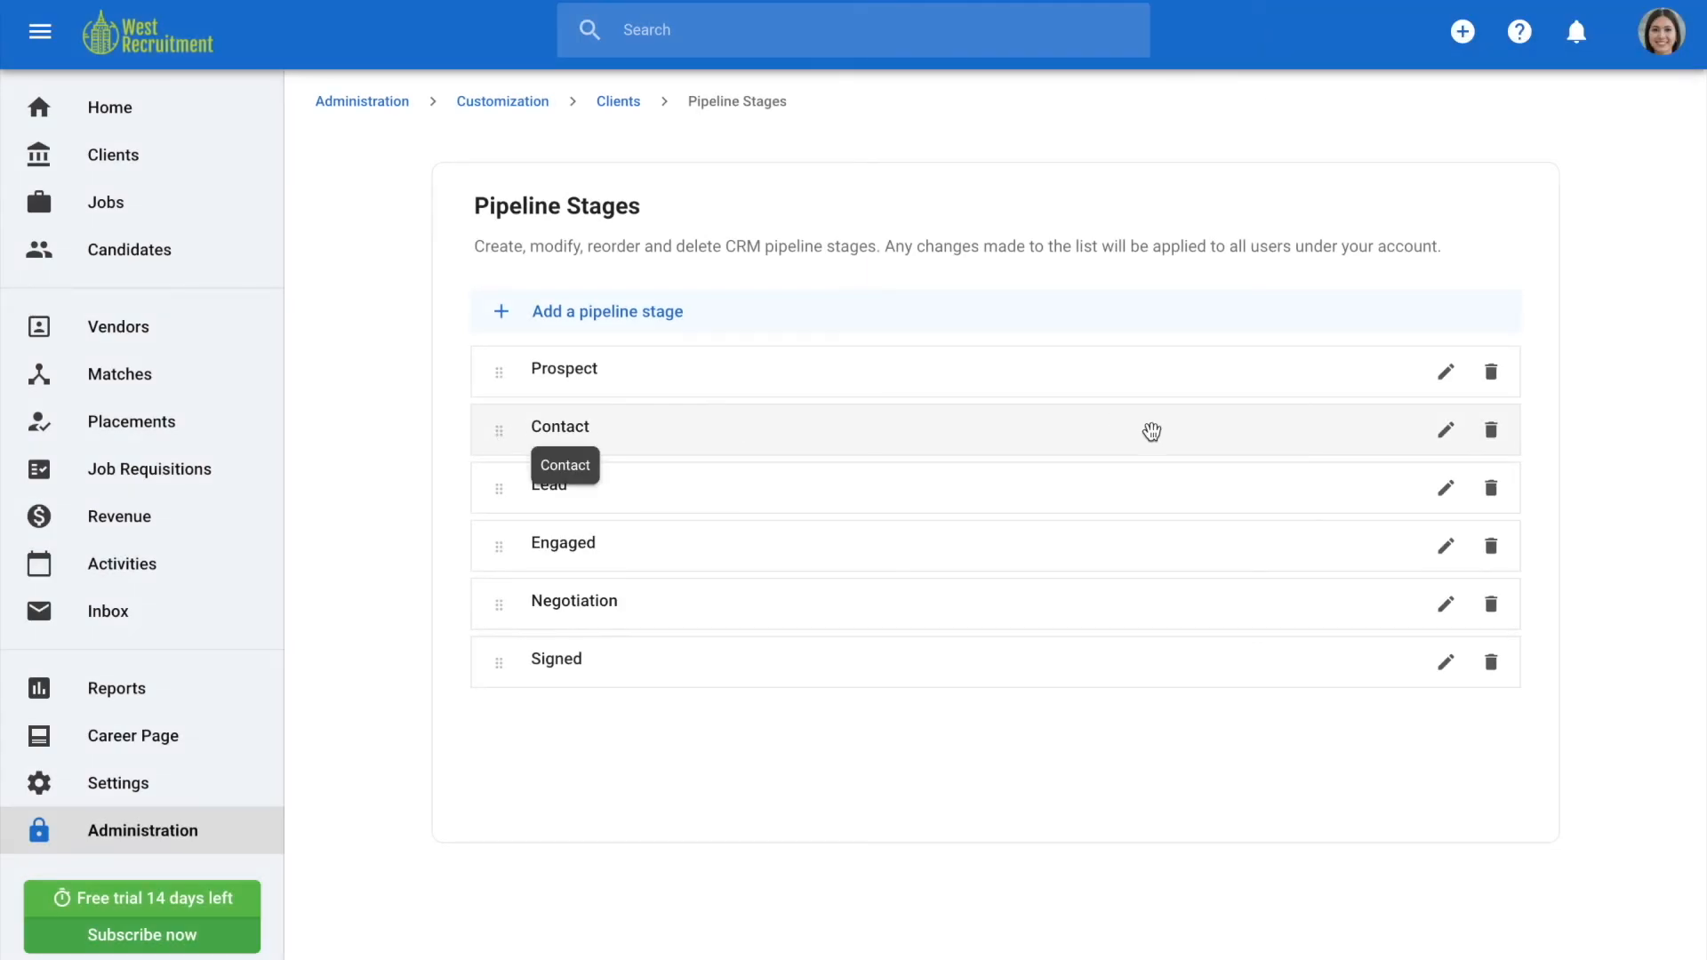
Step: Rename the Contact stage to 'To contact' and save
{"action": "left_click", "coordinate": [1445, 428]}
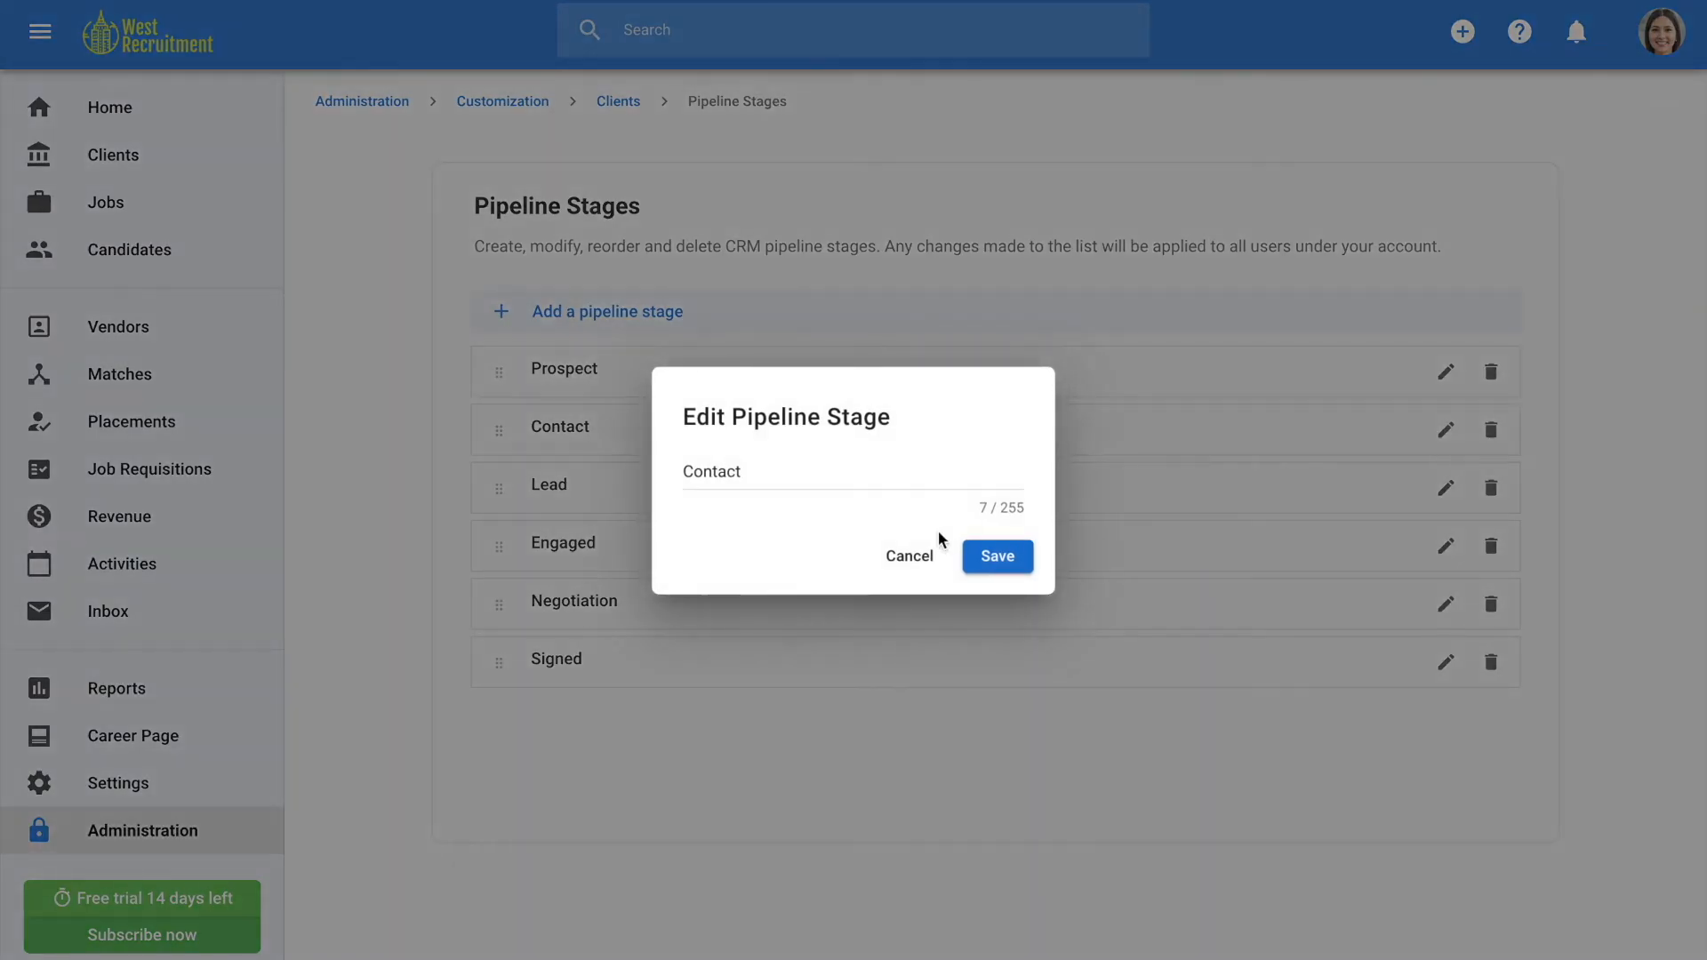
{"action": "type", "text": "To c"}
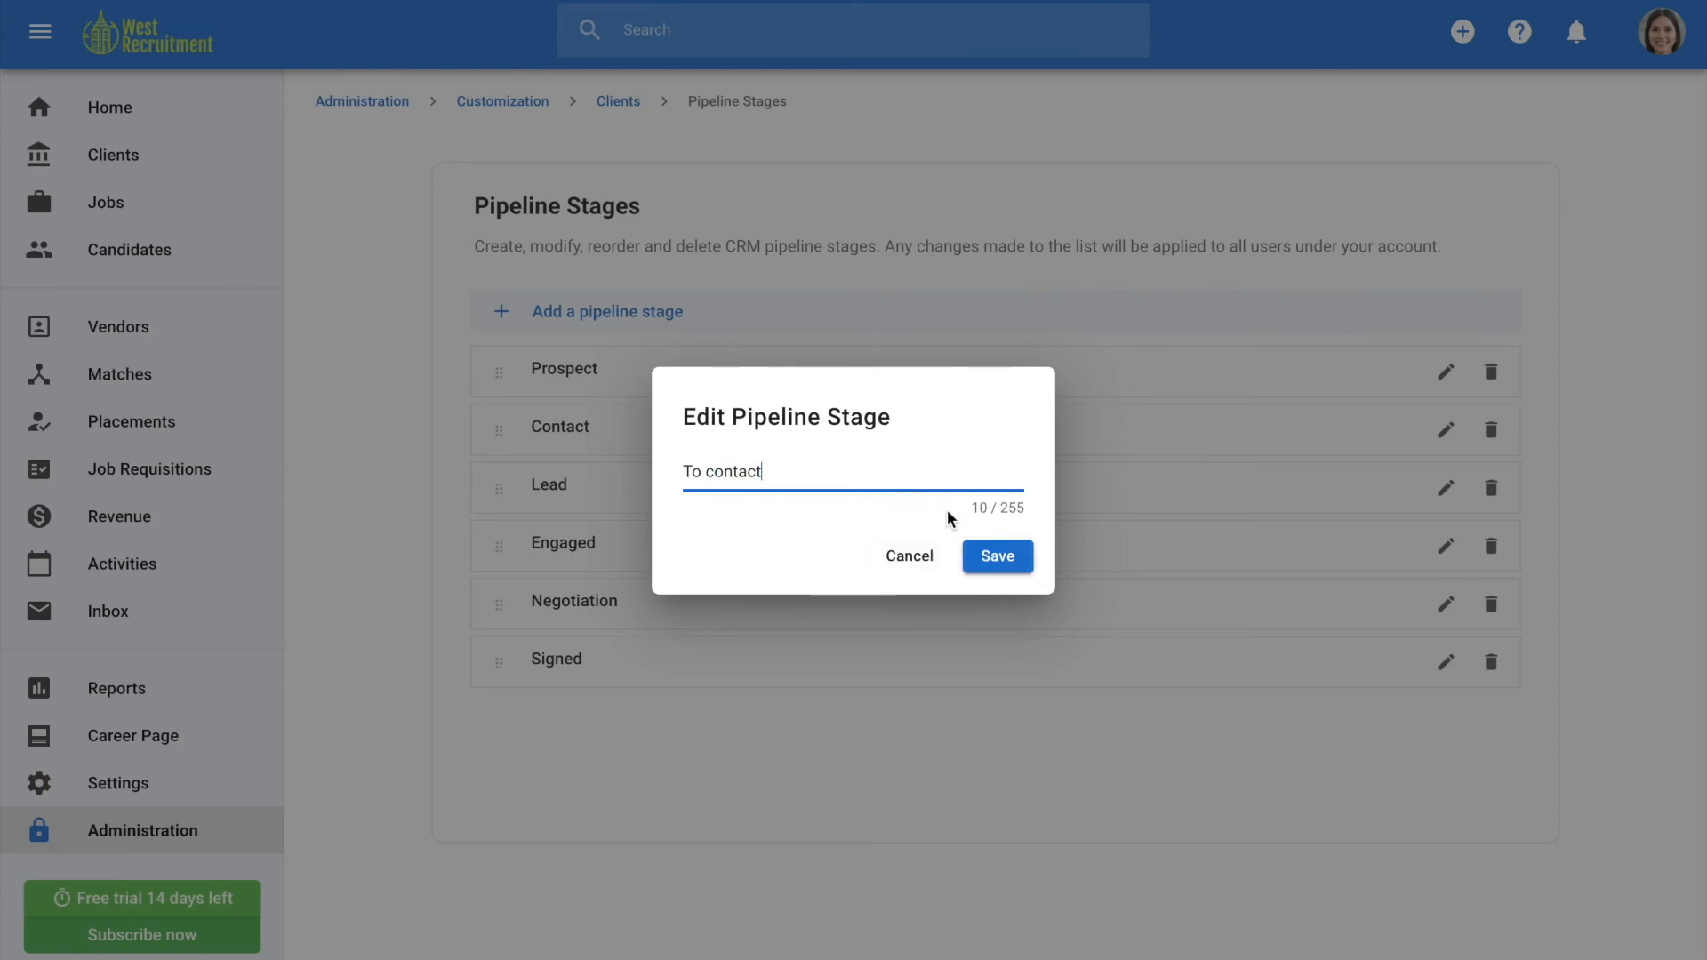
{"action": "left_click", "coordinate": [995, 557]}
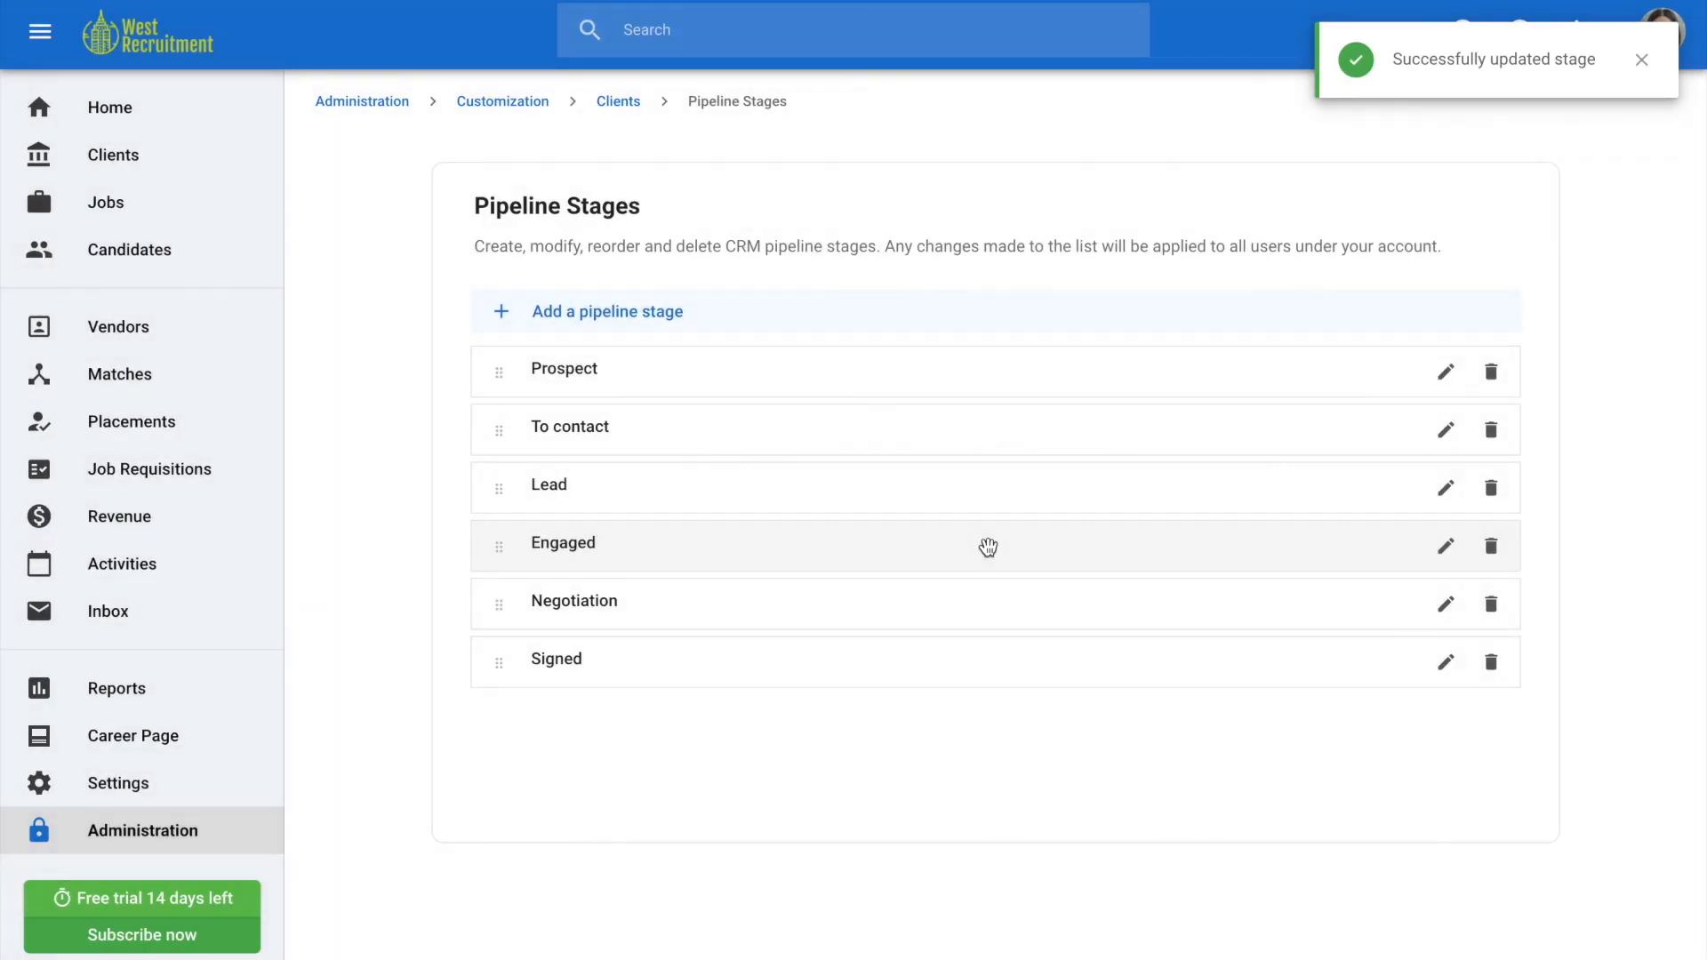
{"action": "mouse_move", "coordinate": [1086, 503]}
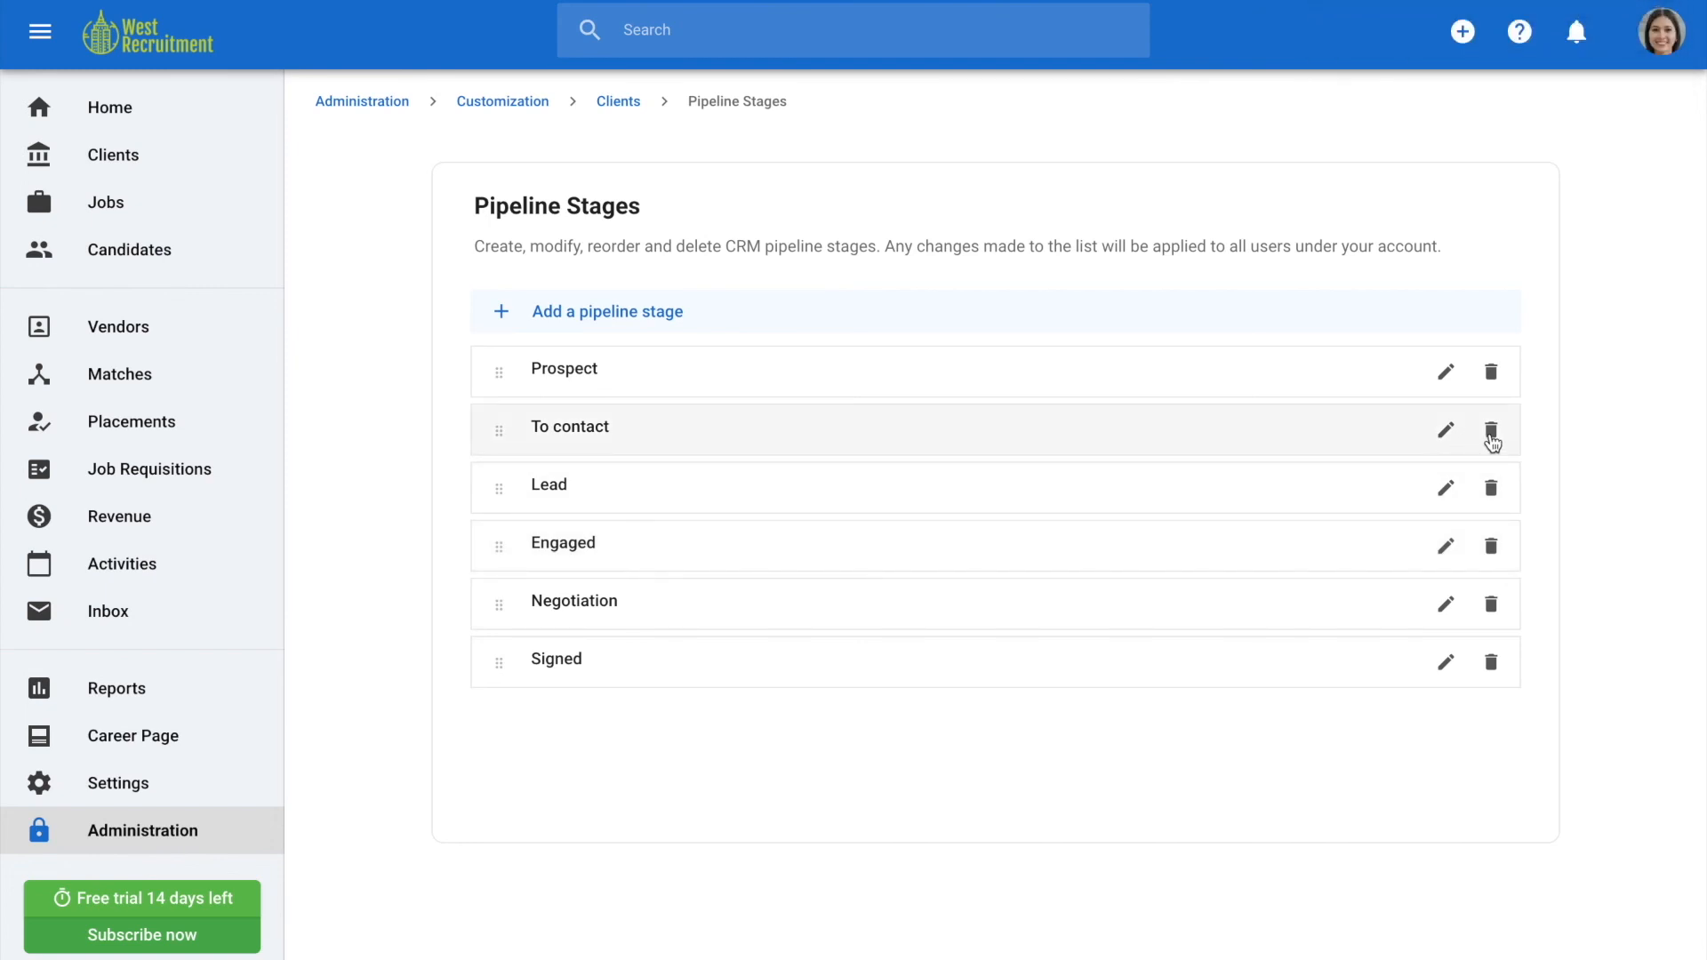
Step: Delete the 'To contact' stage and confirm the deletion
{"action": "left_click", "coordinate": [1490, 432]}
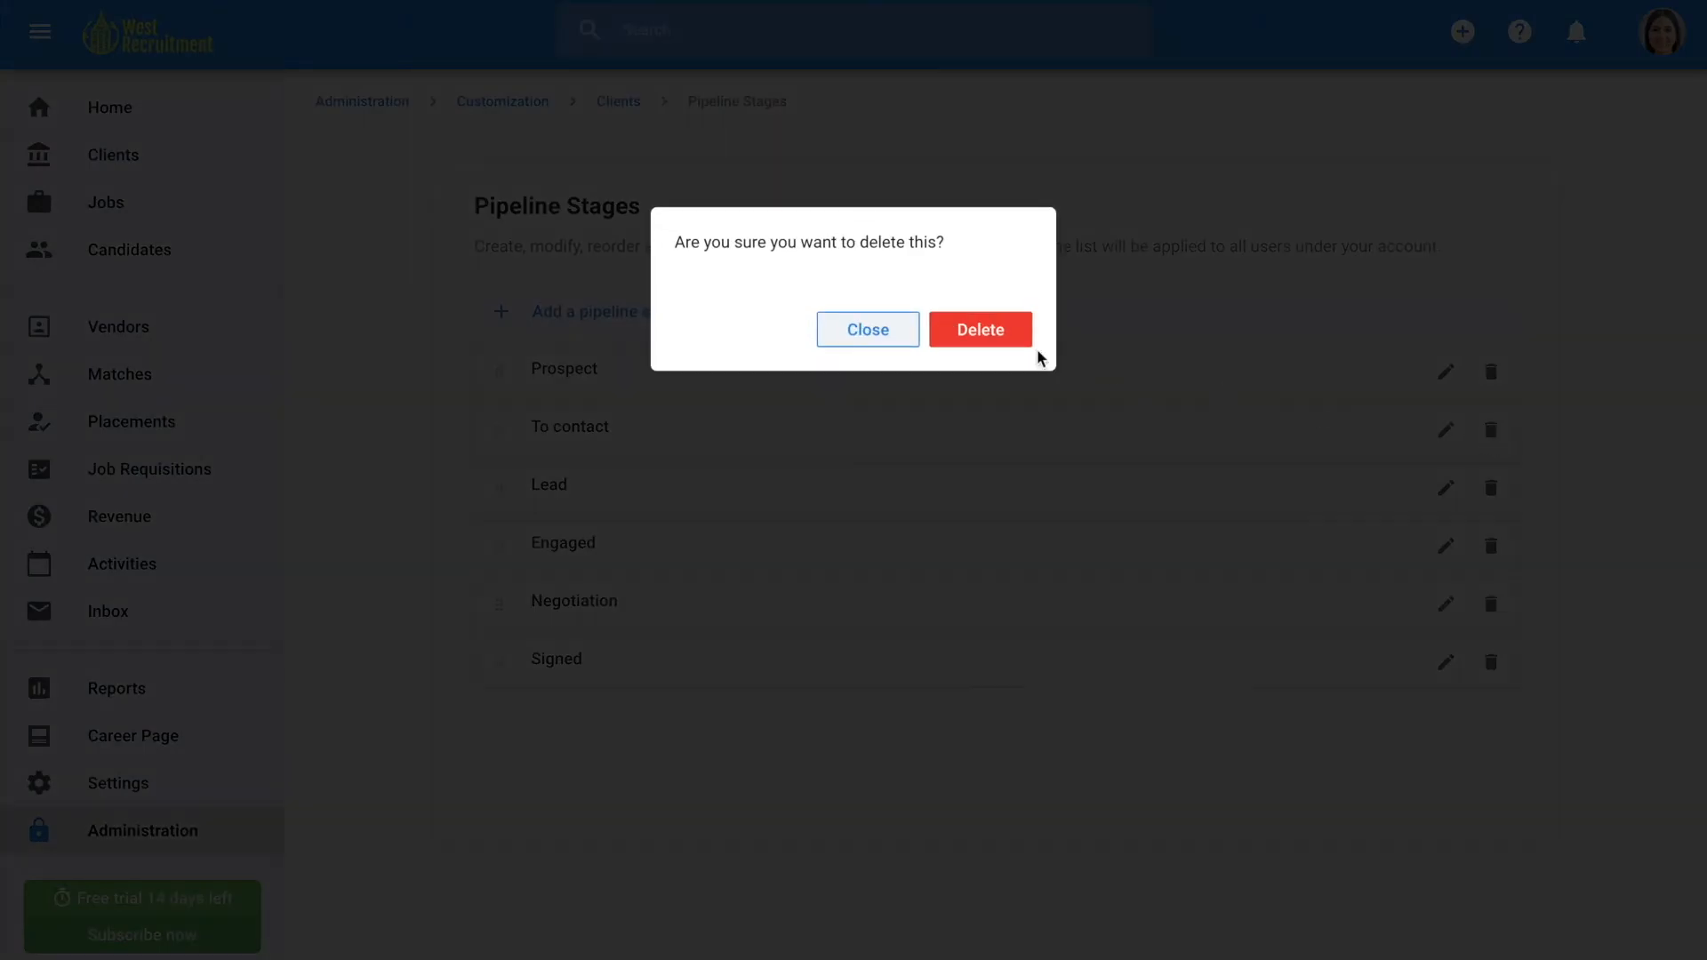
{"action": "left_click", "coordinate": [978, 329]}
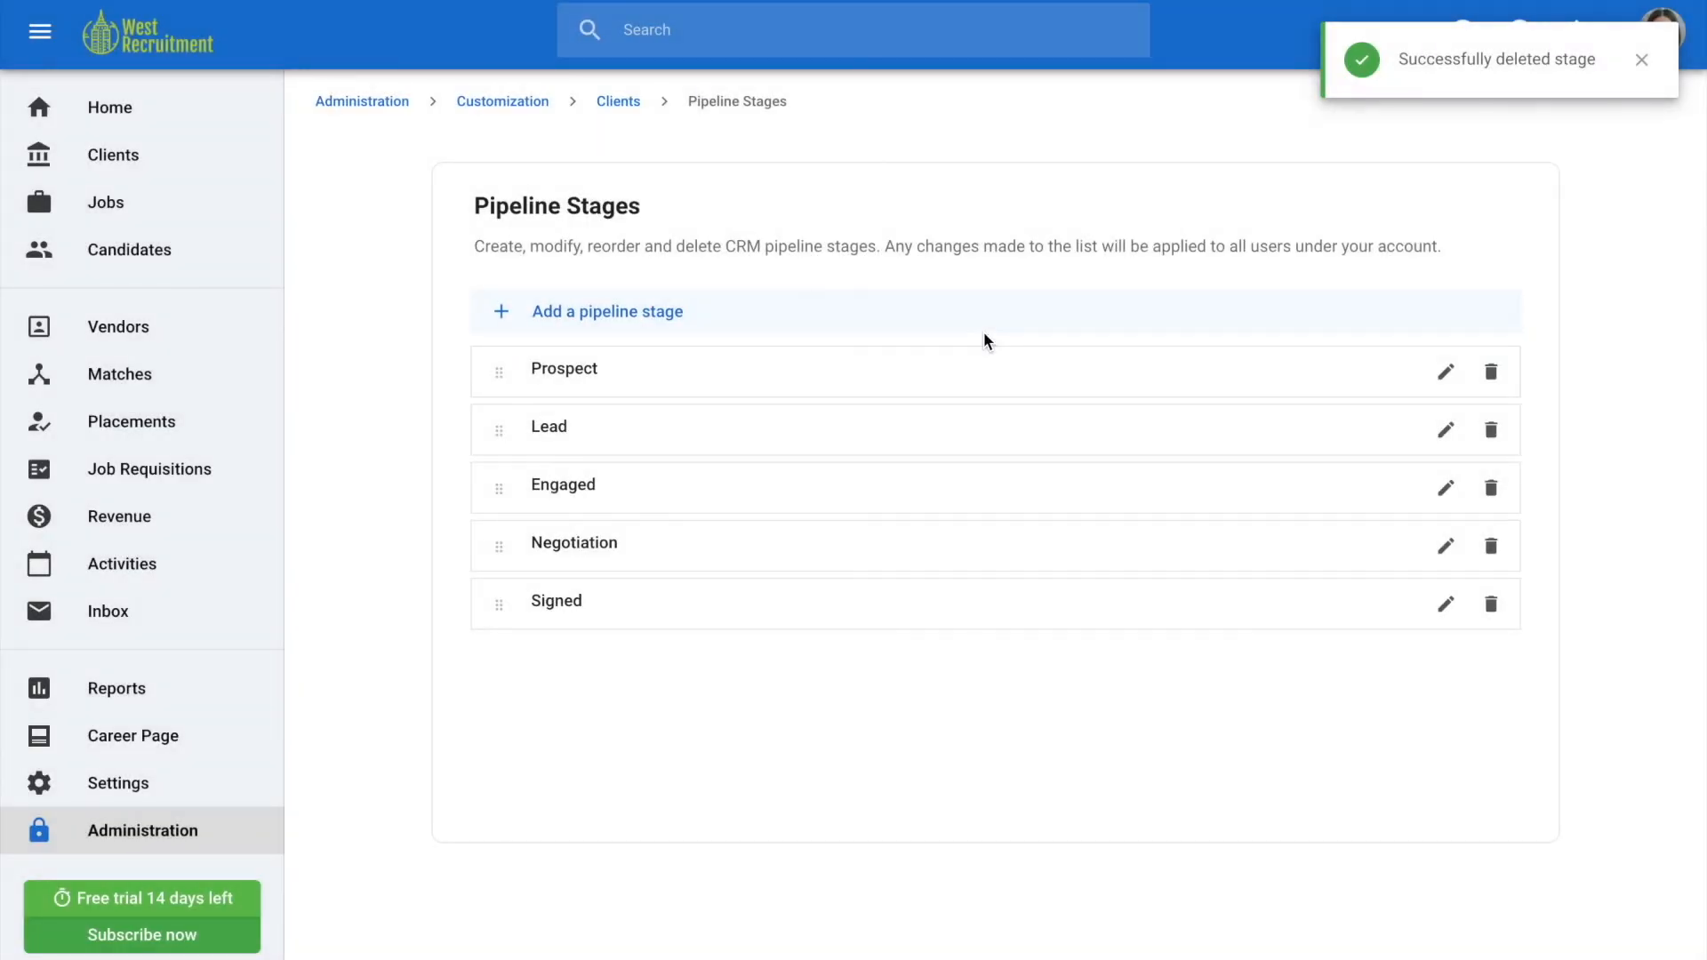